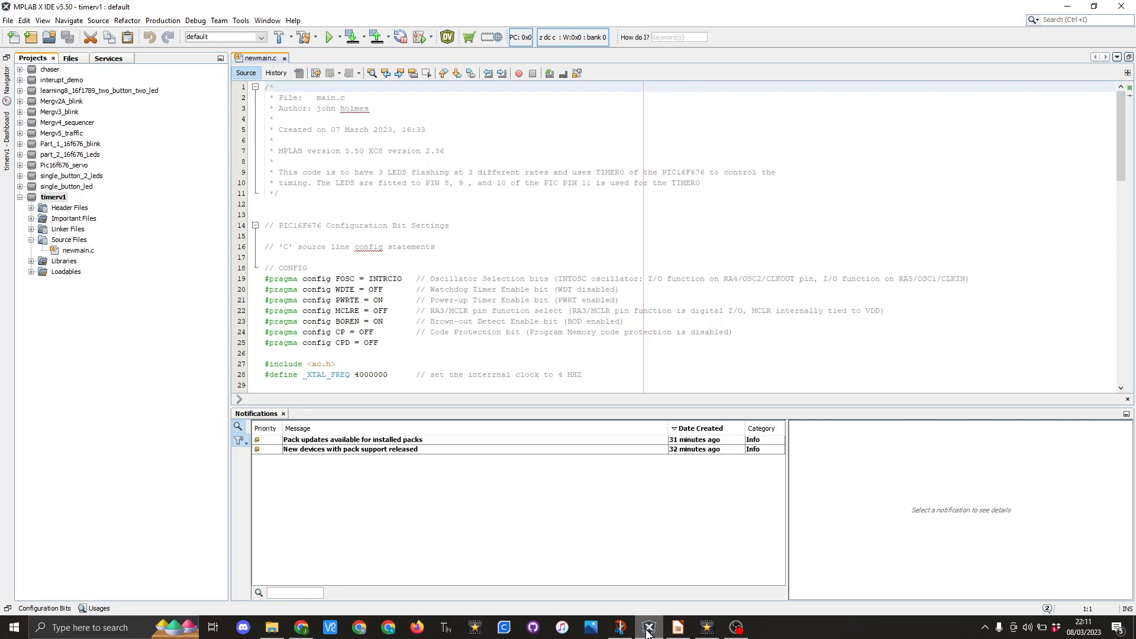
{"action": "mouse_move", "coordinate": [167, 384]}
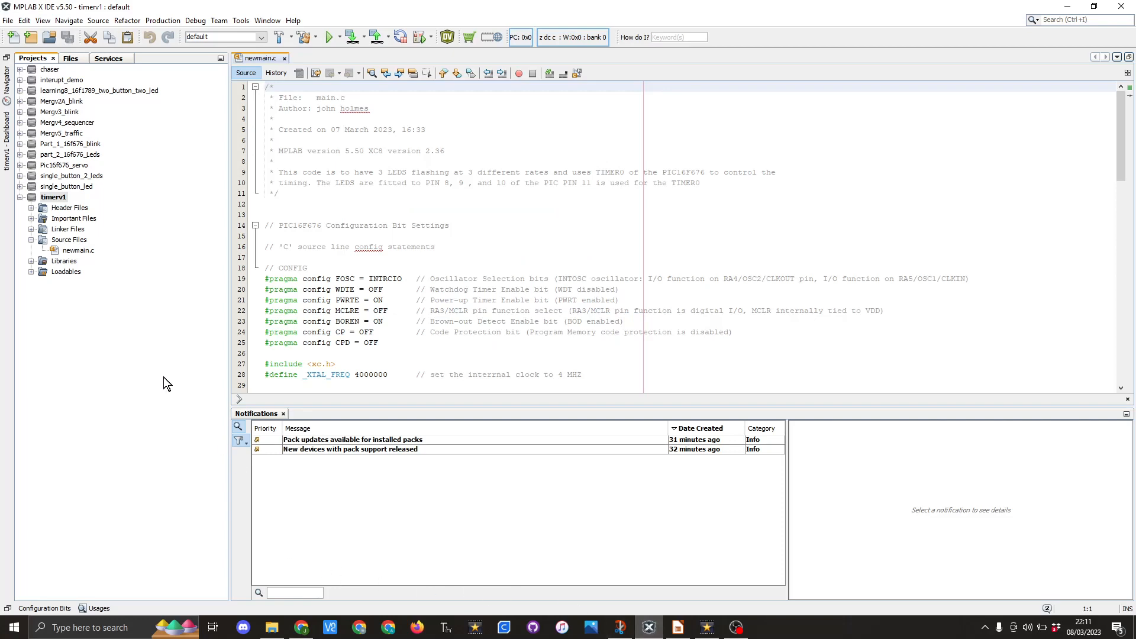
{"action": "mouse_move", "coordinate": [171, 389]}
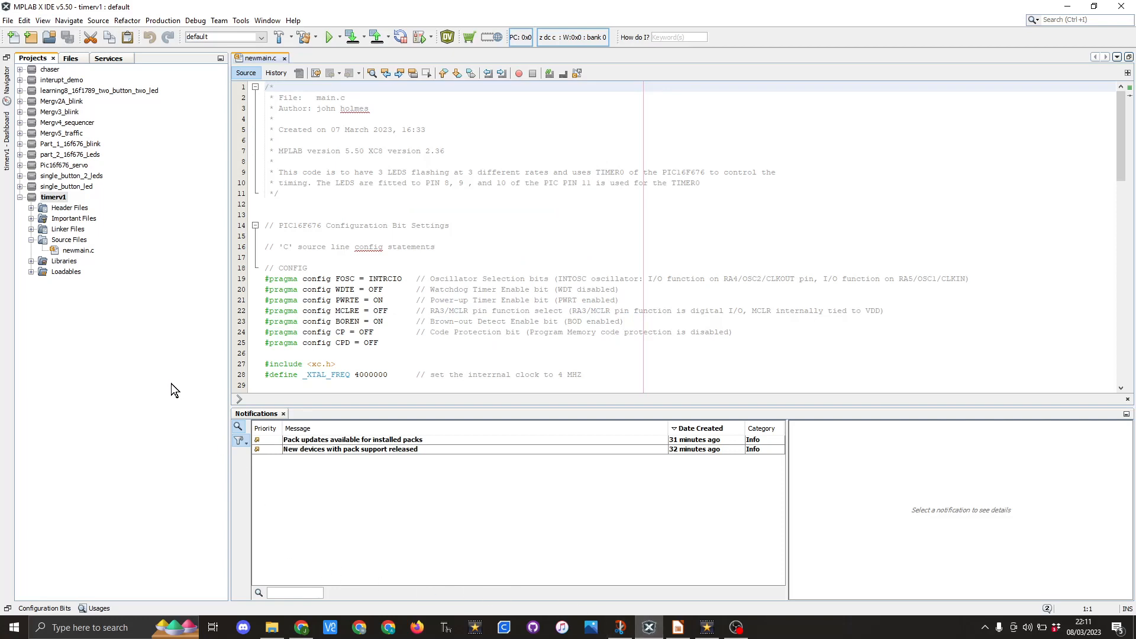
{"action": "mouse_move", "coordinate": [103, 254]}
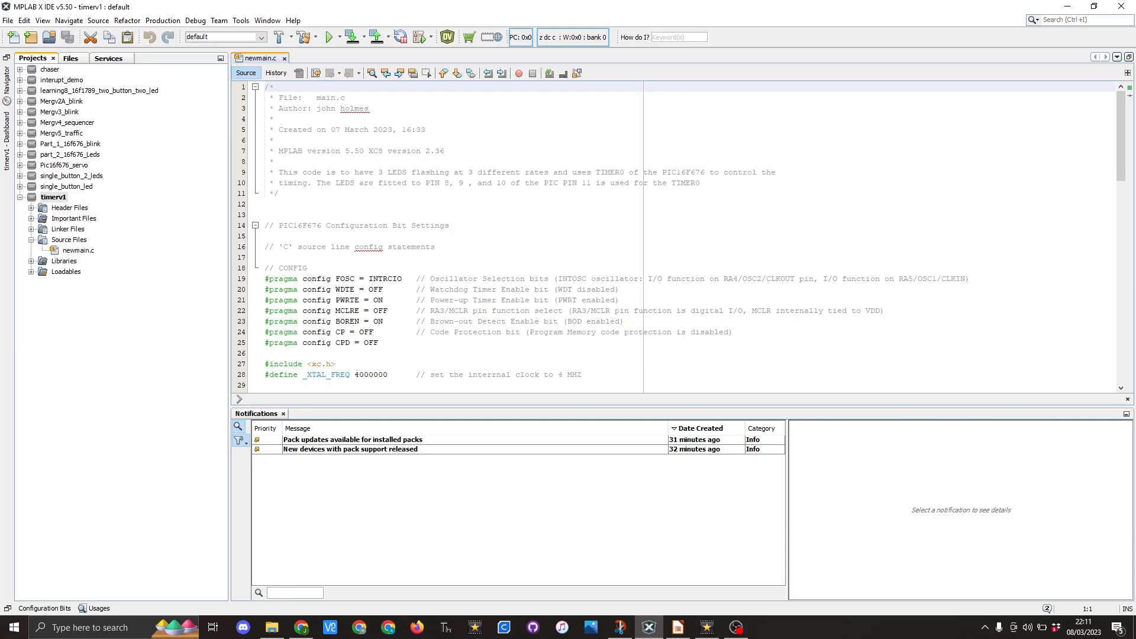
Point out the PWRTE and BOREN configuration settings in newmain.c
{"action": "left_click", "coordinate": [312, 300]}
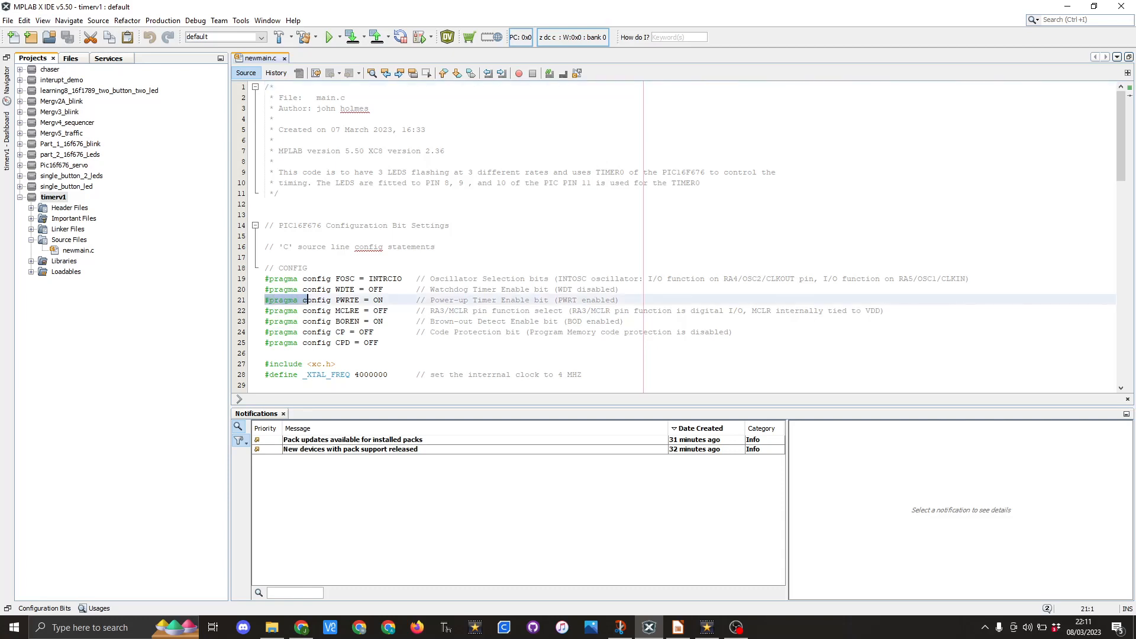
{"action": "left_click", "coordinate": [389, 300]}
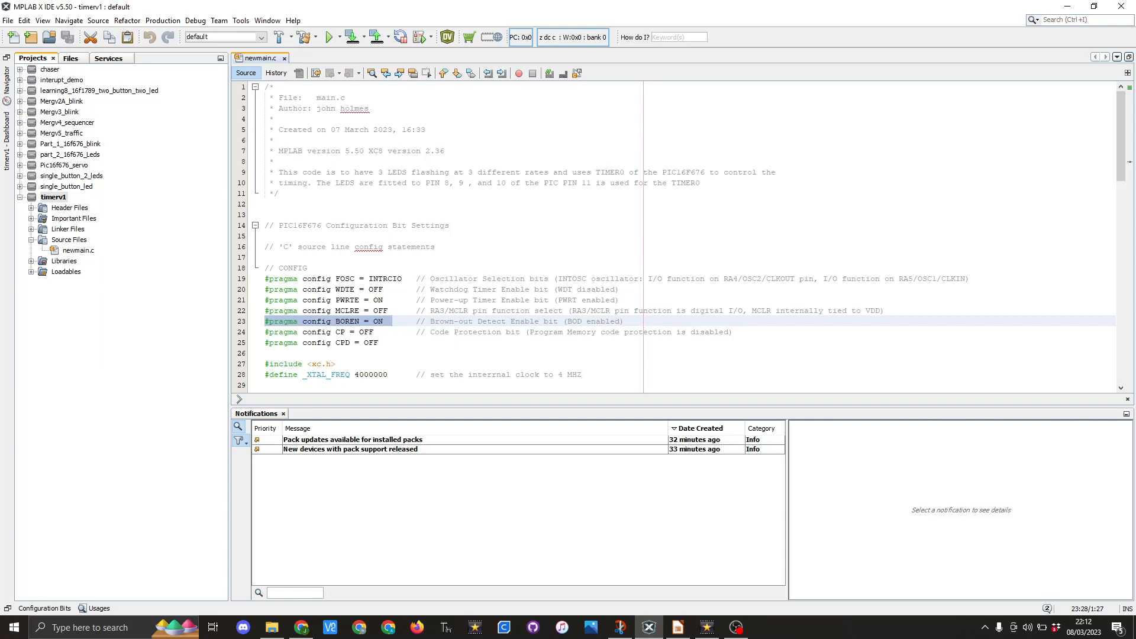
{"action": "left_click", "coordinate": [391, 321]}
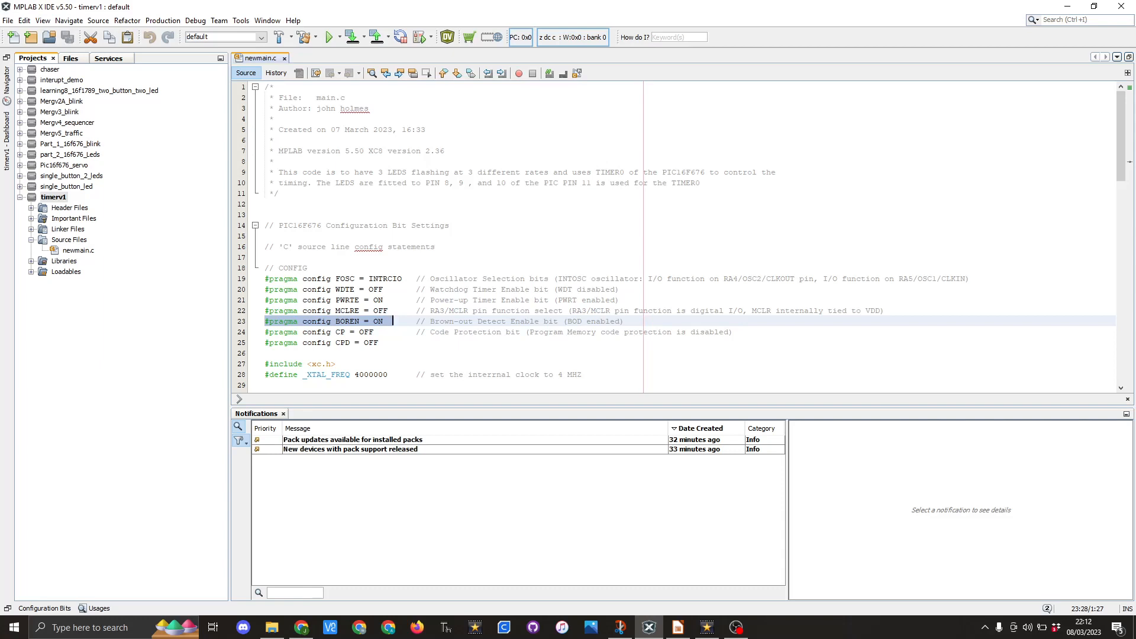
{"action": "left_click", "coordinate": [300, 364]}
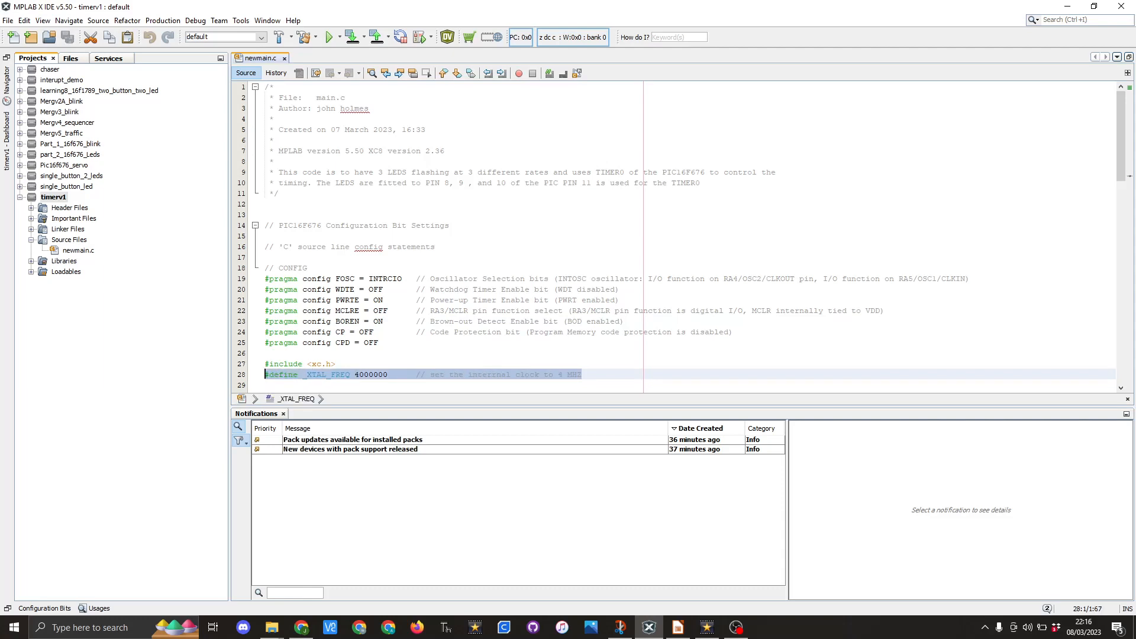
Scroll down to the usec, useca and usecb LED timer variable declarations
{"action": "scroll", "scroll_direction": "down", "scroll_amount": 3}
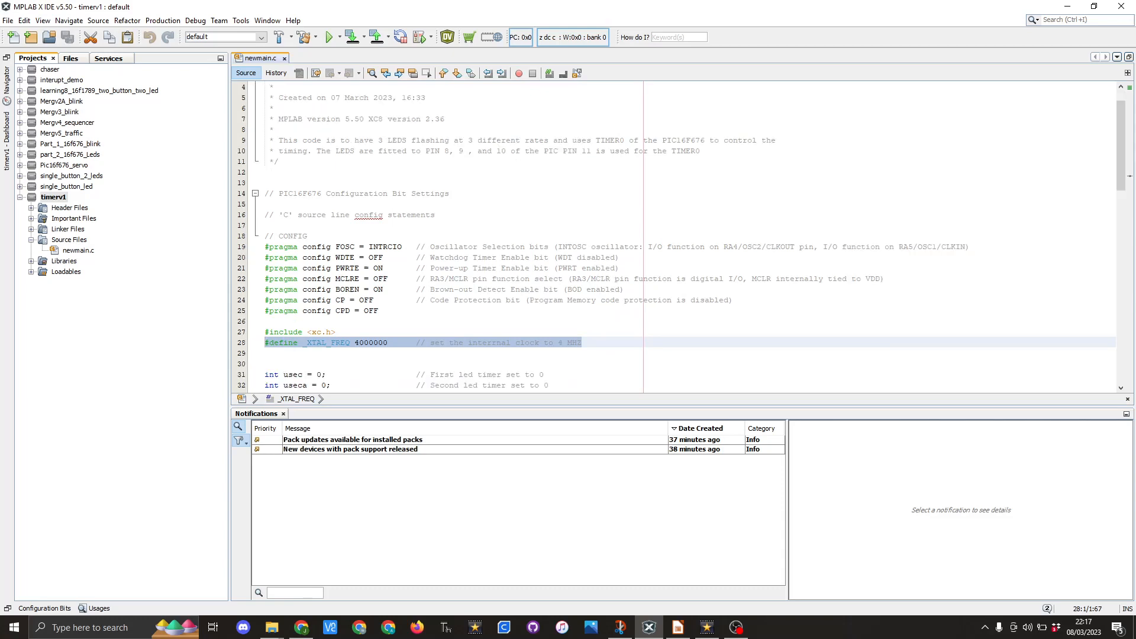
{"action": "scroll", "scroll_direction": "down", "scroll_amount": 3}
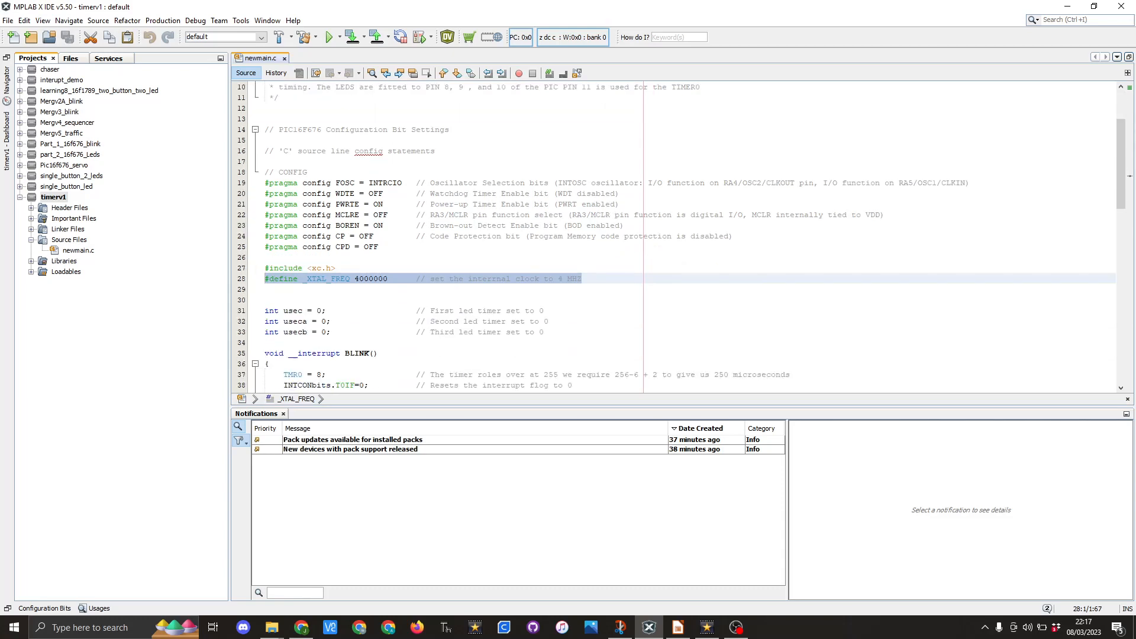
{"action": "mouse_move", "coordinate": [265, 318]}
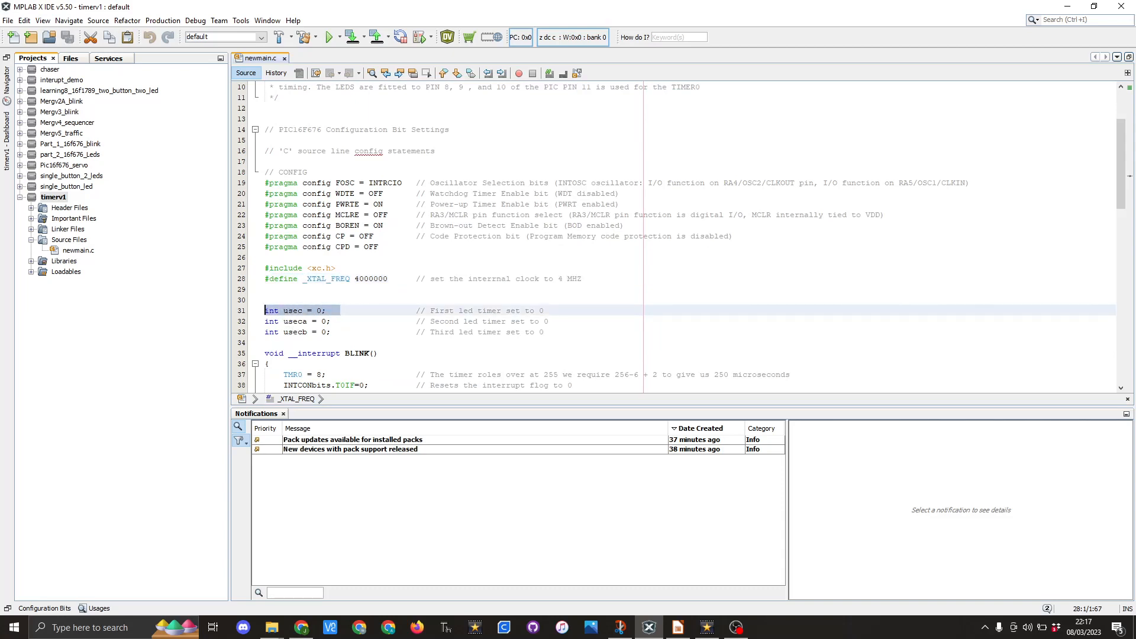
{"action": "left_click", "coordinate": [272, 310]}
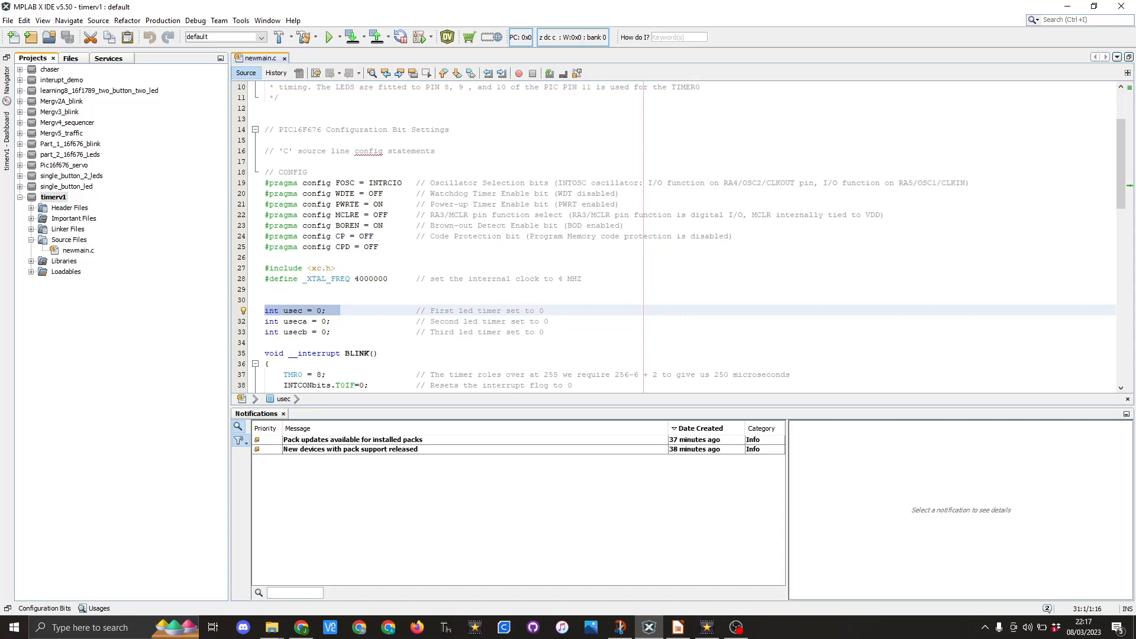
{"action": "left_click", "coordinate": [297, 321]}
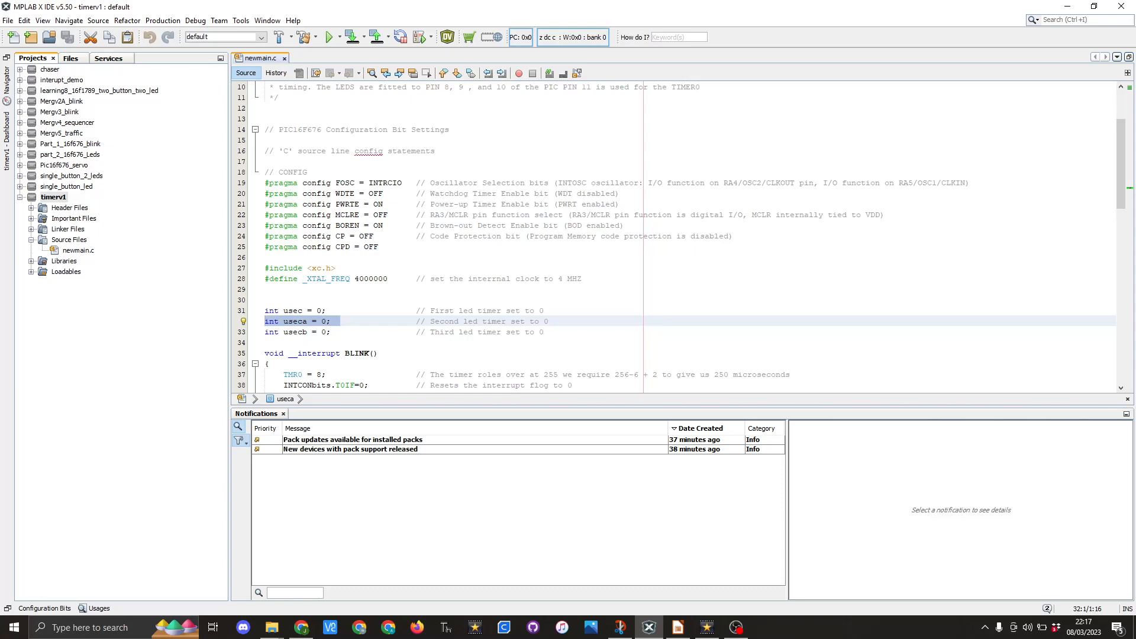
{"action": "left_click", "coordinate": [297, 332]}
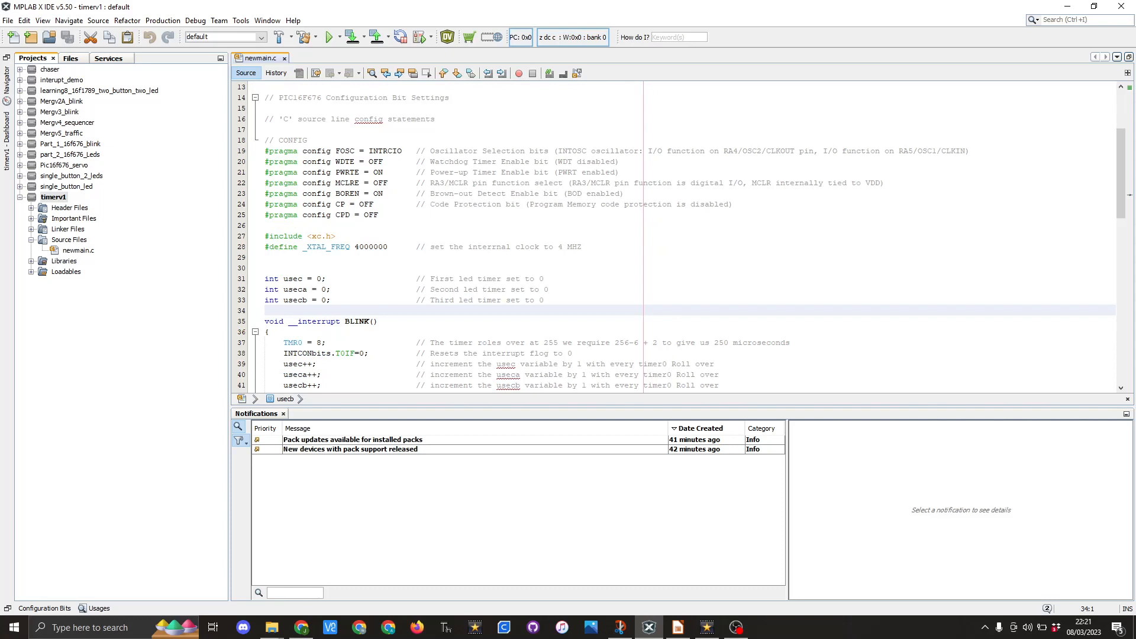
{"action": "left_click", "coordinate": [266, 310]}
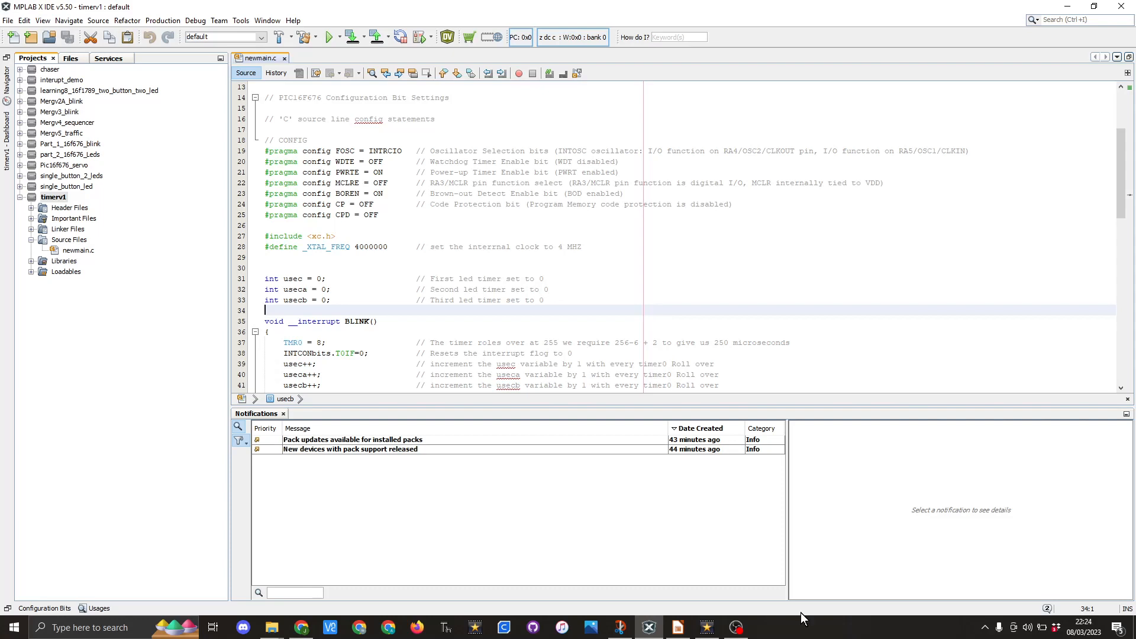
Highlight the TMR0 = 8 preload line, then bring up the PIC16F676 datasheet
{"action": "left_click", "coordinate": [293, 342]}
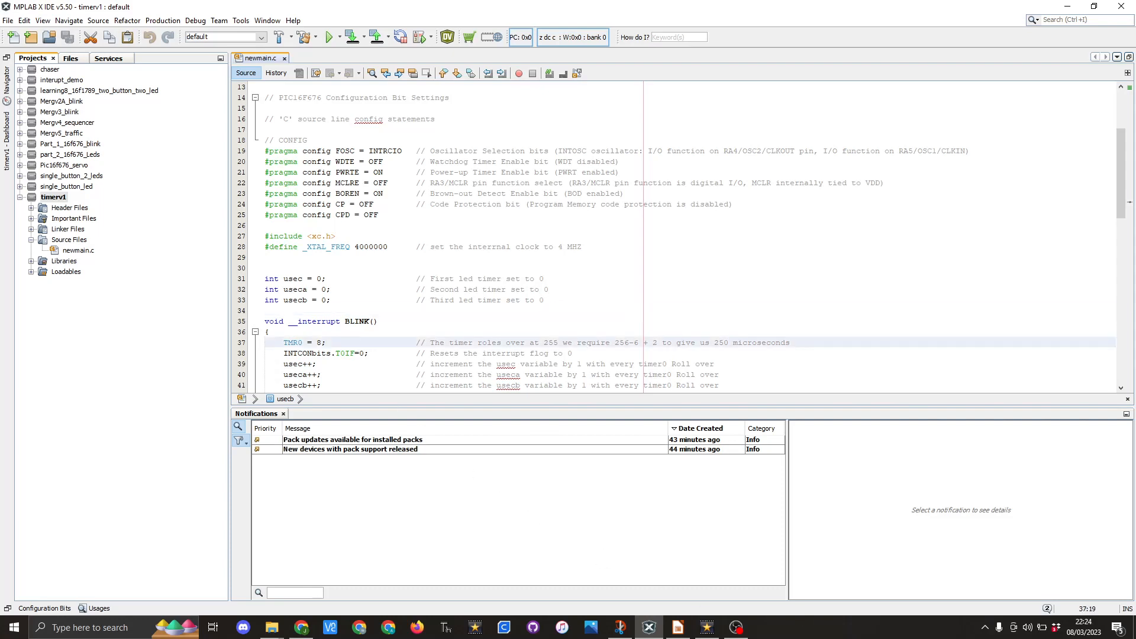
{"action": "left_click", "coordinate": [349, 342]}
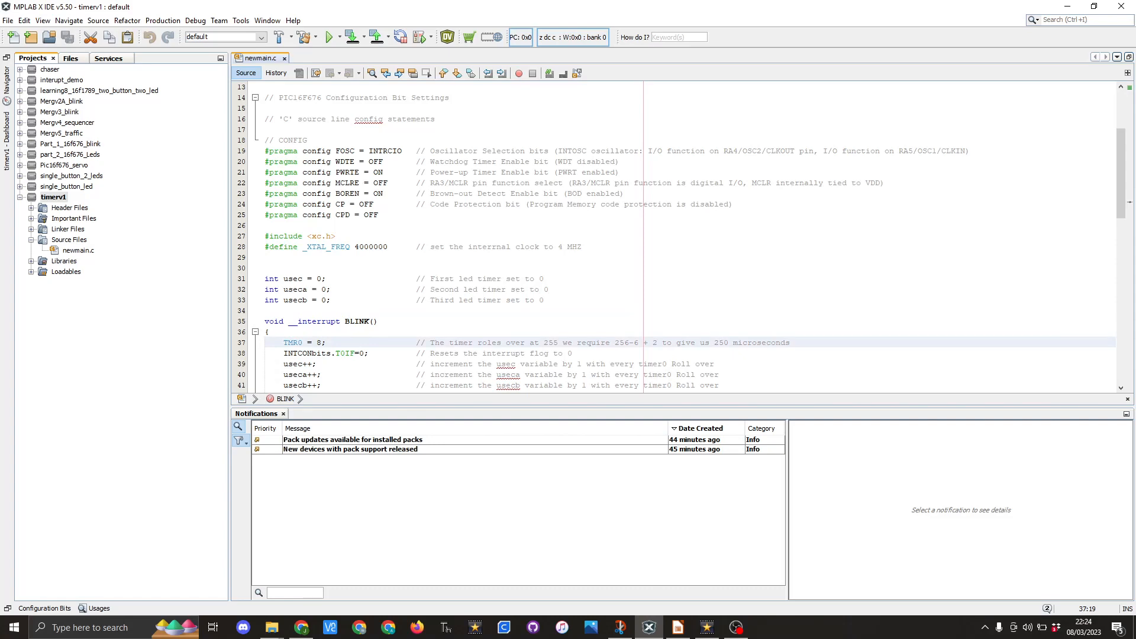
{"action": "left_click", "coordinate": [765, 628]}
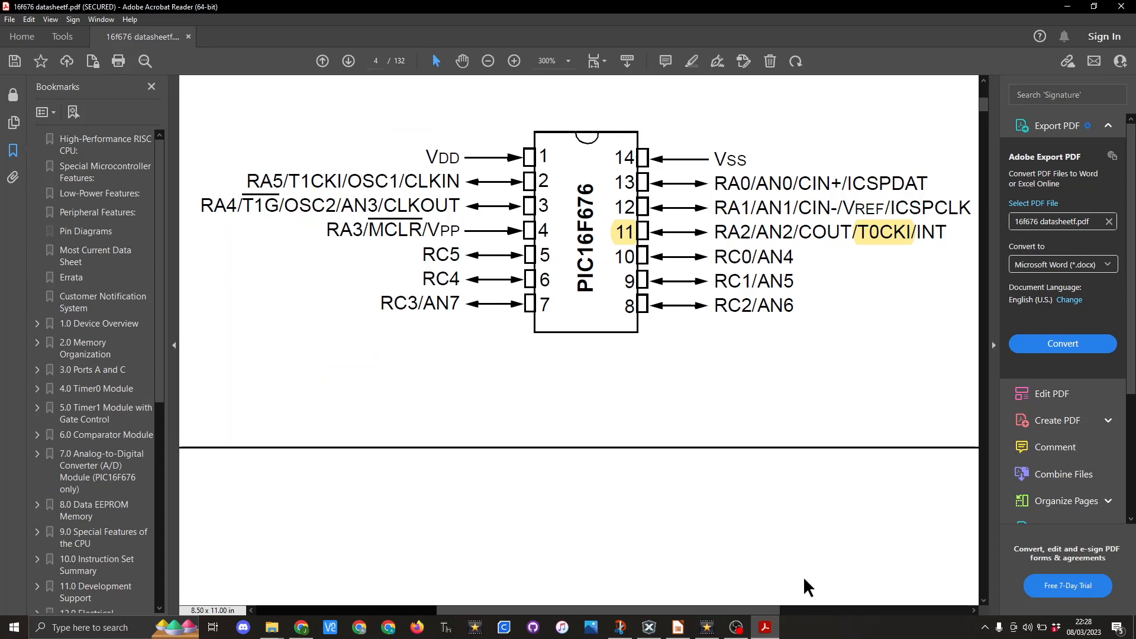
{"action": "mouse_move", "coordinate": [681, 409]}
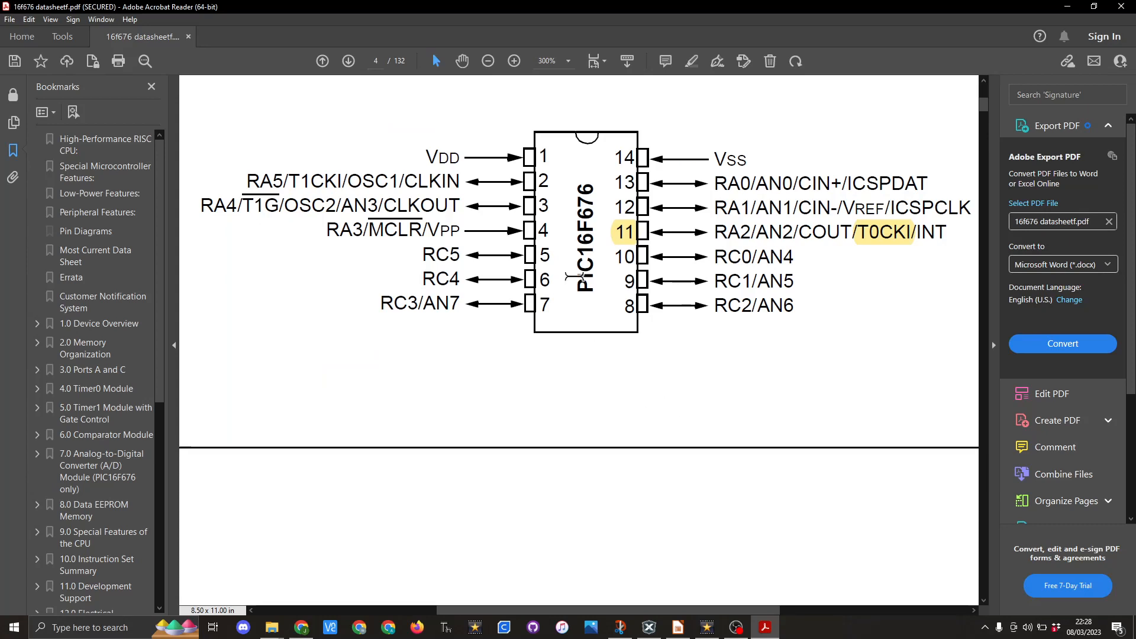
{"action": "mouse_move", "coordinate": [861, 250]}
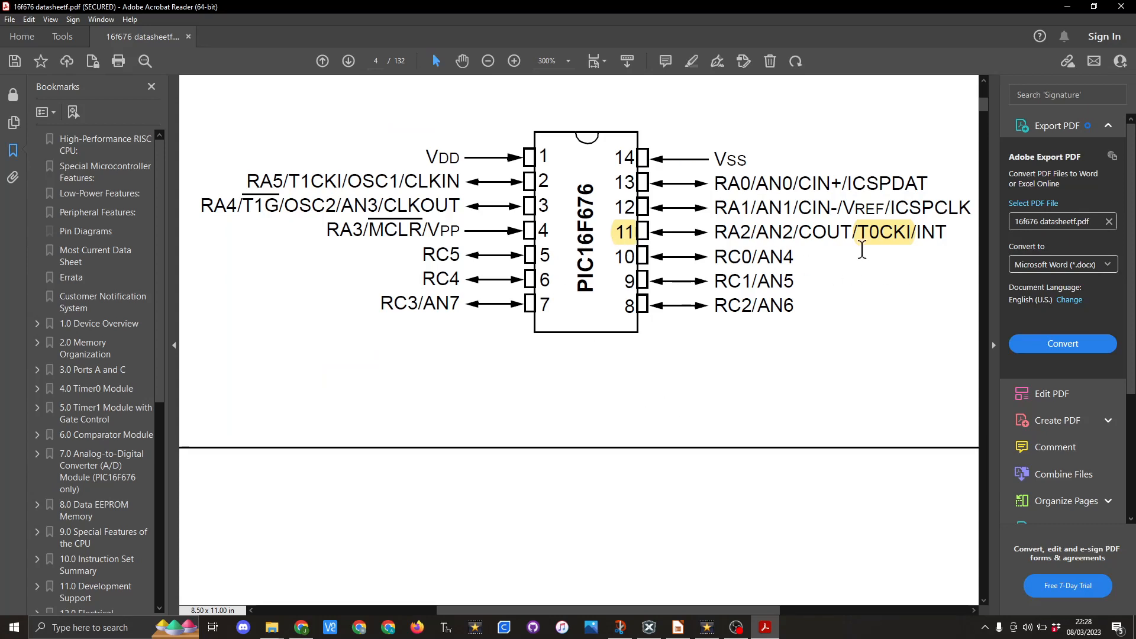
{"action": "mouse_move", "coordinate": [885, 254]}
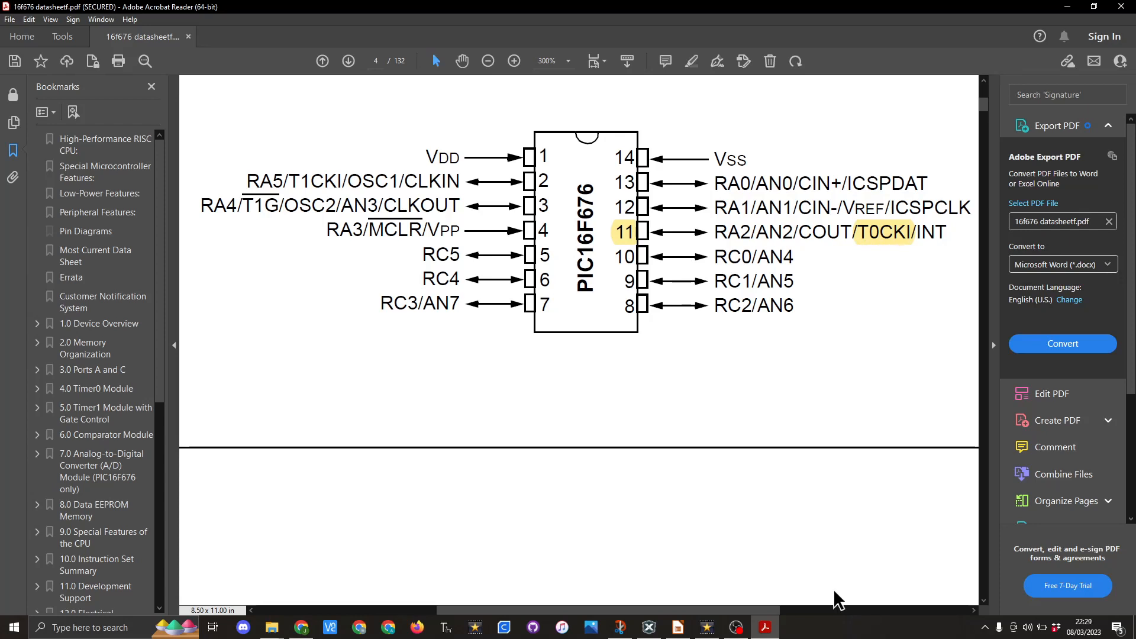
{"action": "mouse_move", "coordinate": [813, 587]}
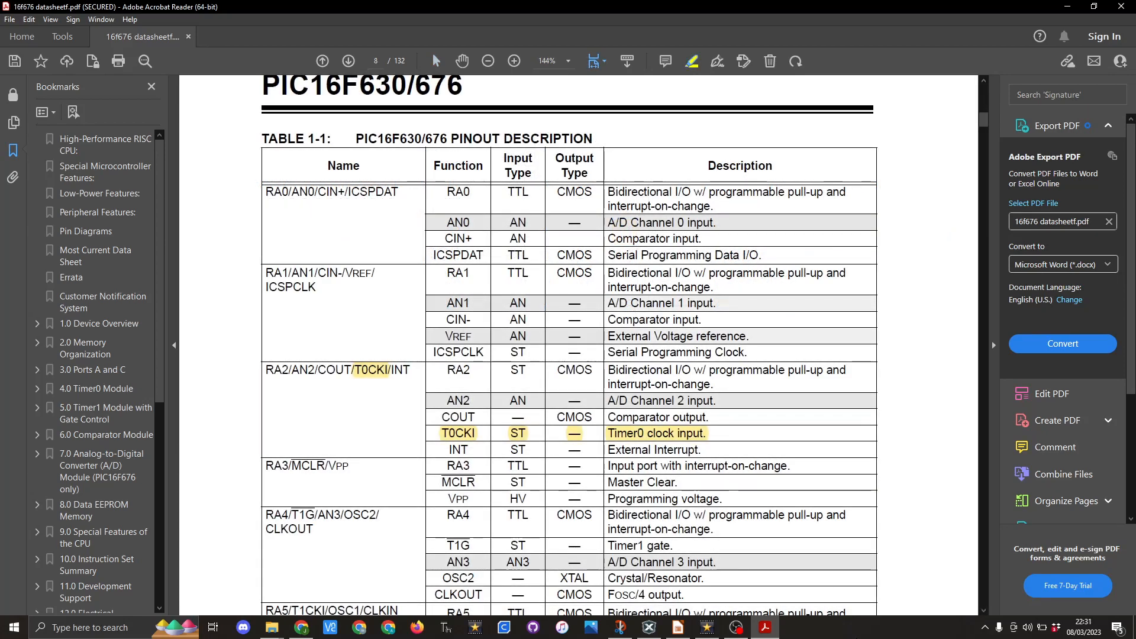
{"action": "mouse_move", "coordinate": [391, 407]}
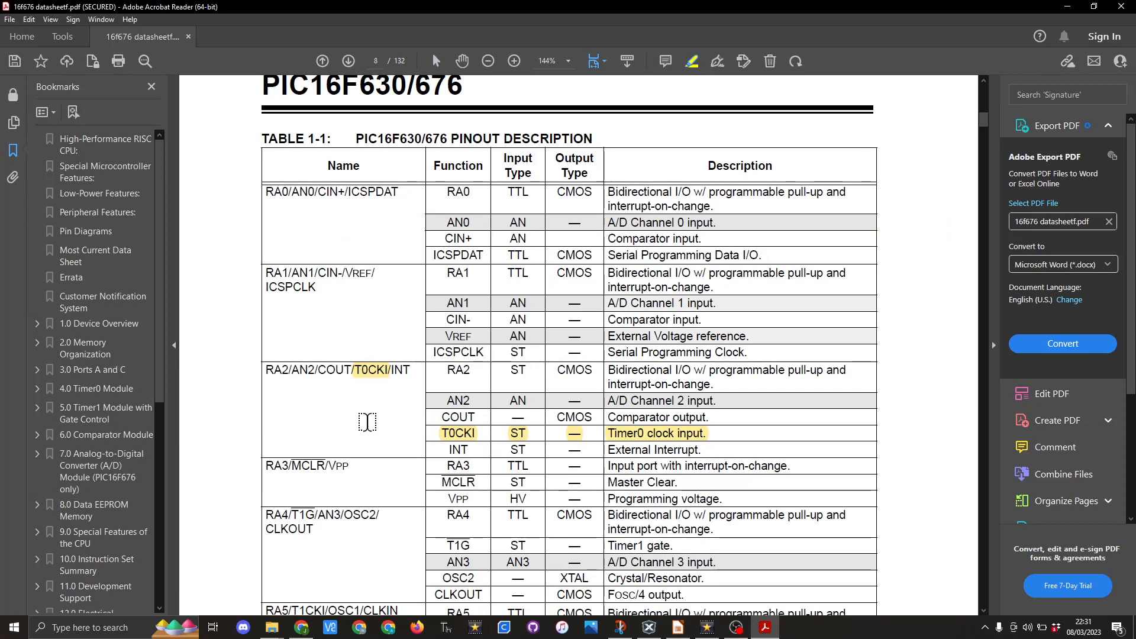
{"action": "mouse_move", "coordinate": [403, 435]}
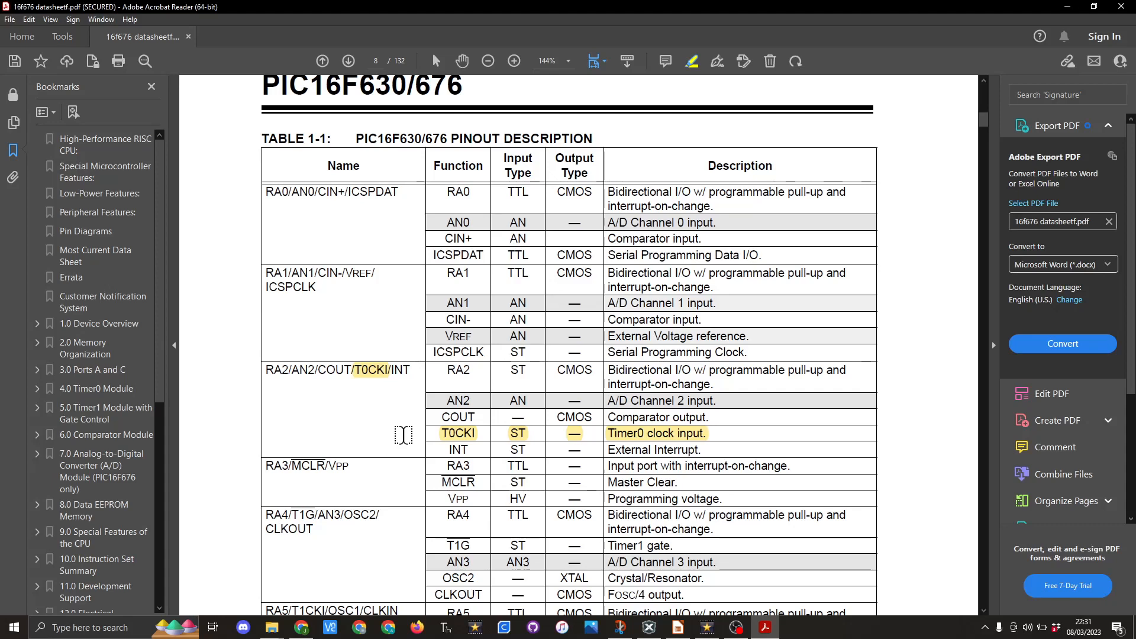
{"action": "mouse_move", "coordinate": [741, 435]}
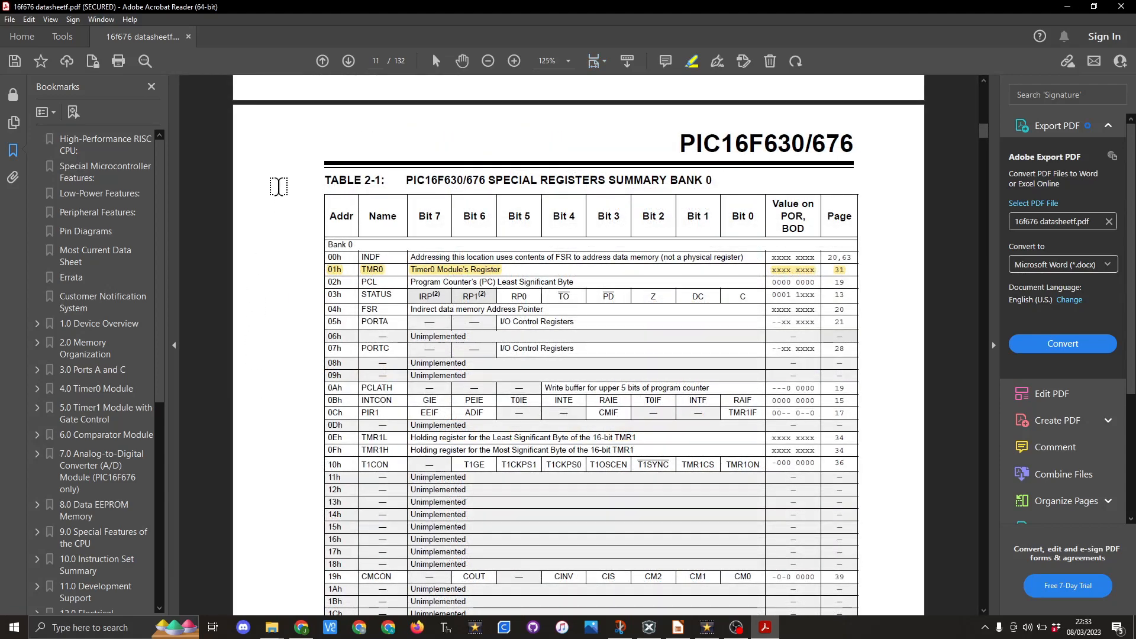
{"action": "mouse_move", "coordinate": [308, 278]}
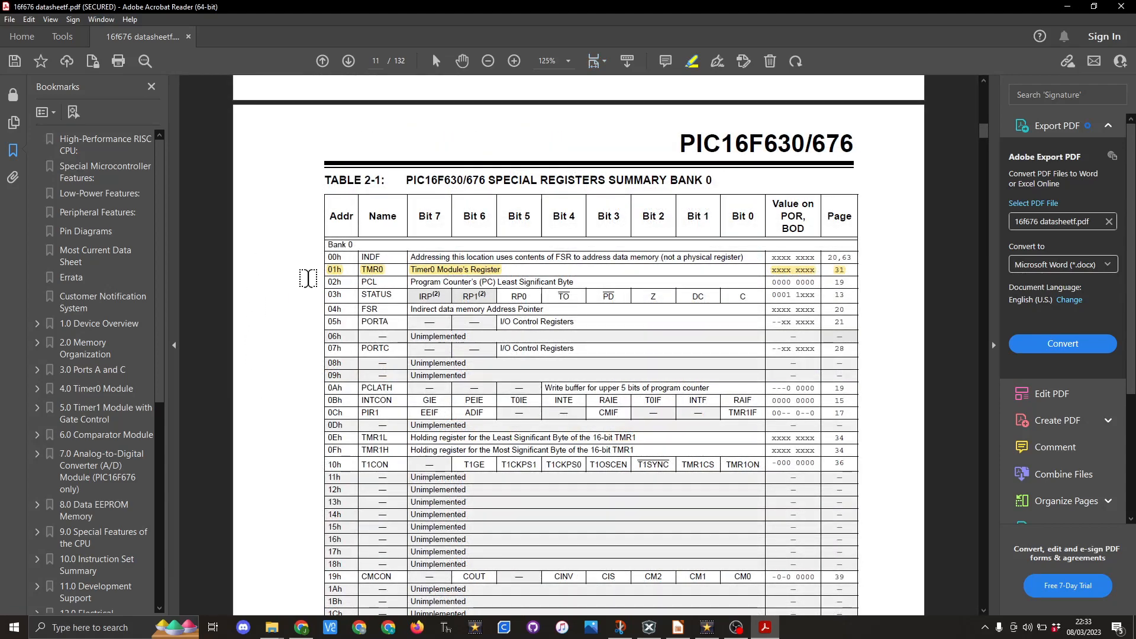
{"action": "mouse_move", "coordinate": [345, 270]}
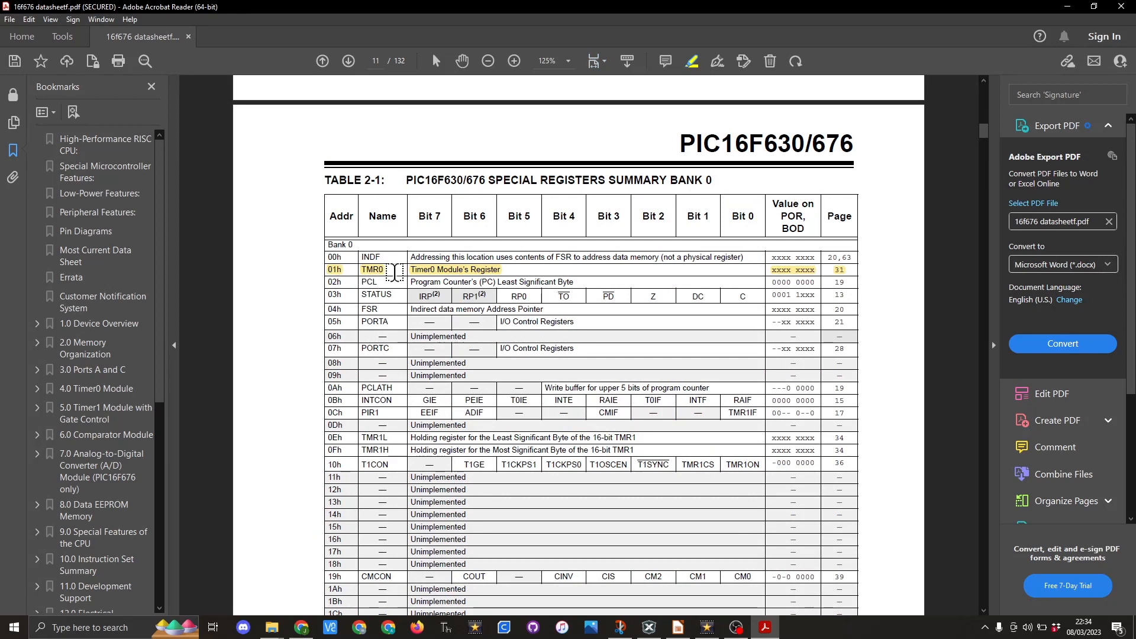
{"action": "mouse_move", "coordinate": [518, 261]}
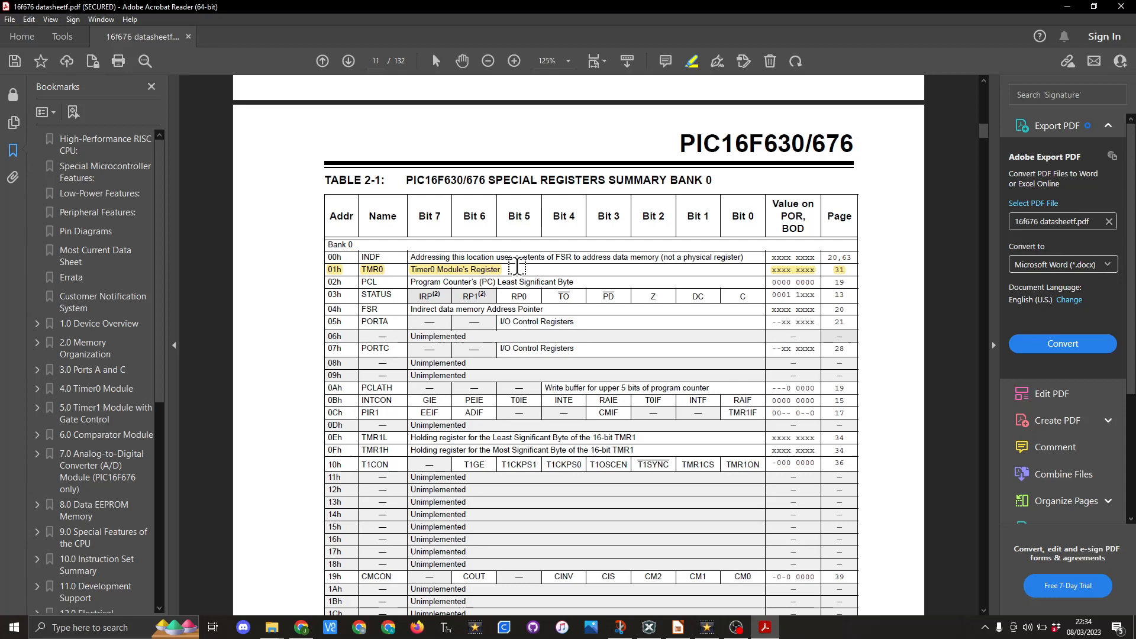
{"action": "mouse_move", "coordinate": [841, 274]}
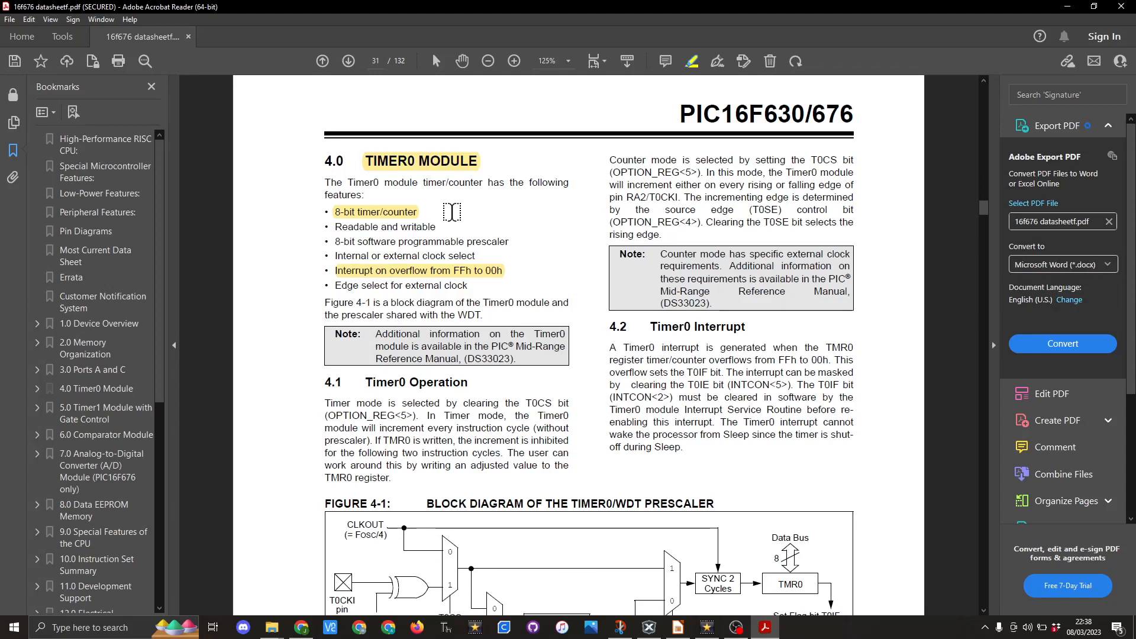
{"action": "mouse_move", "coordinate": [471, 230]}
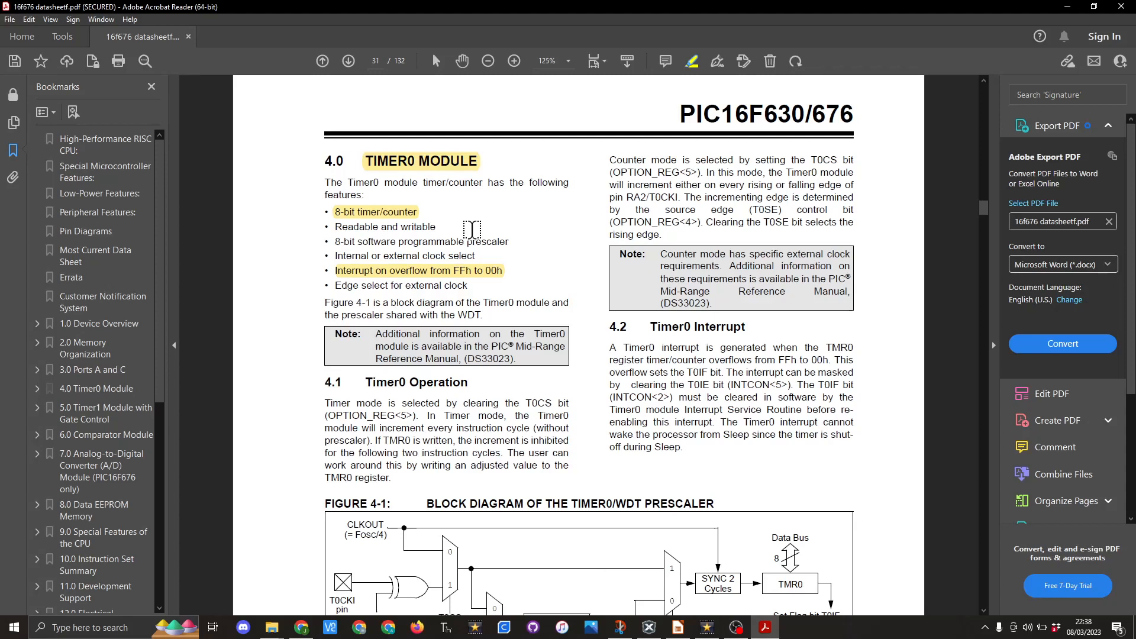
{"action": "mouse_move", "coordinate": [529, 278]}
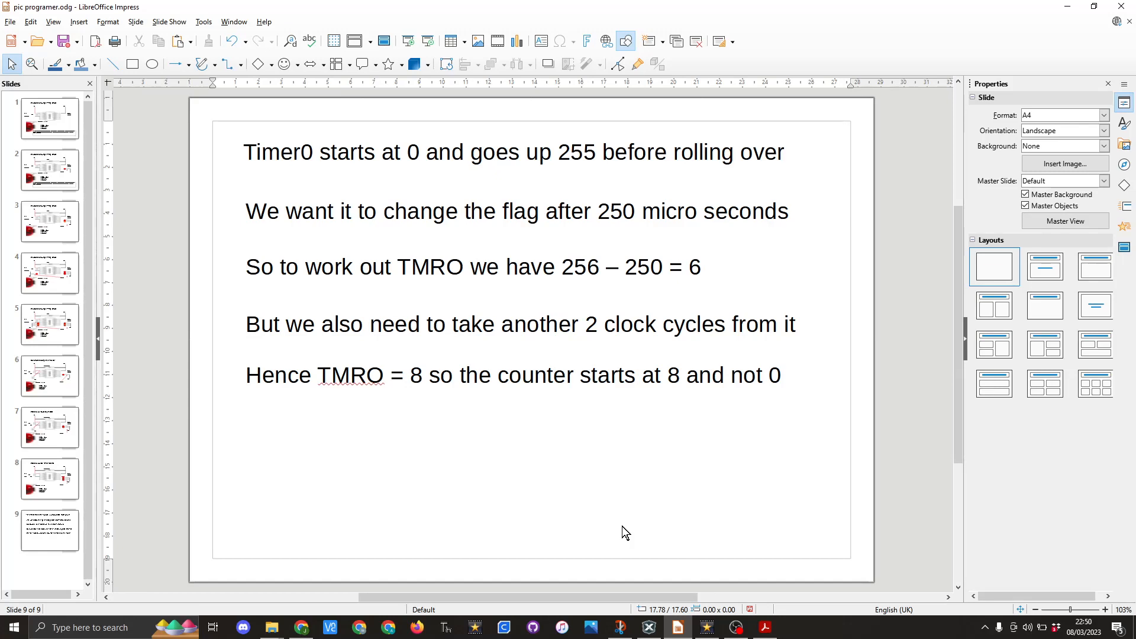
Bring MPLAB X back to front at the BLINK routine's TMR0 = 8 preload
{"action": "left_click", "coordinate": [646, 627]}
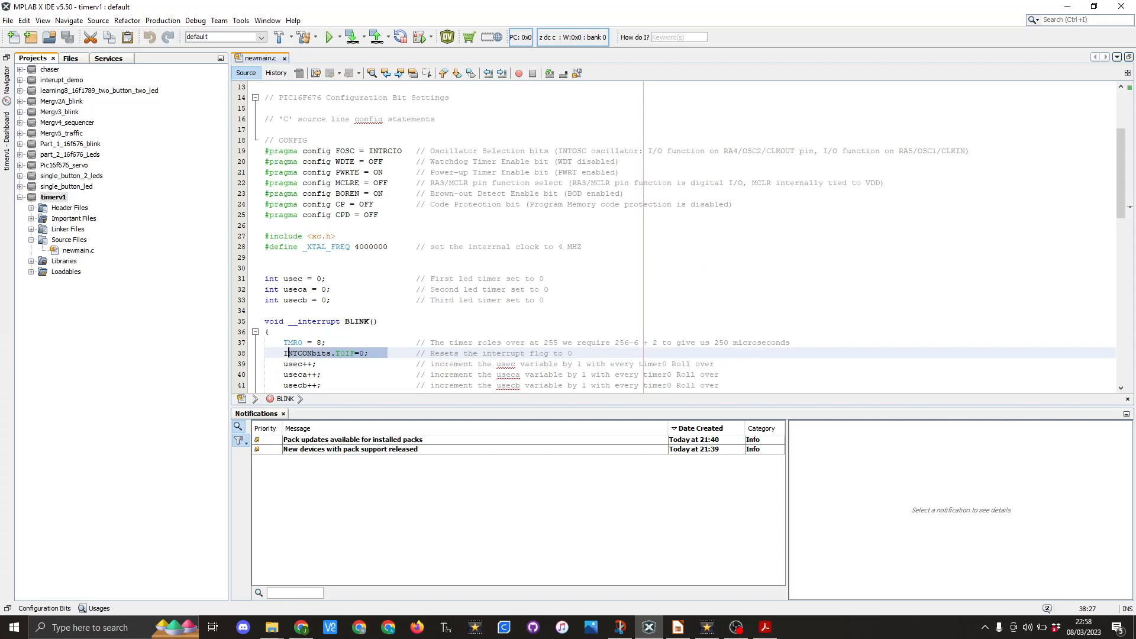
{"action": "left_click", "coordinate": [383, 353]}
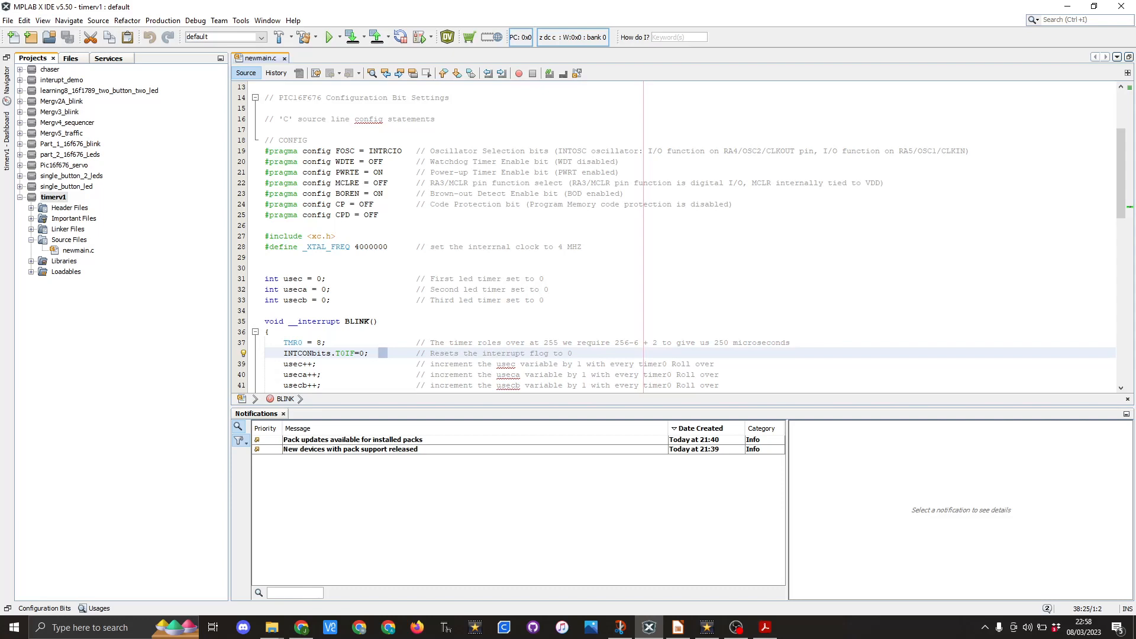
{"action": "left_click", "coordinate": [383, 353]}
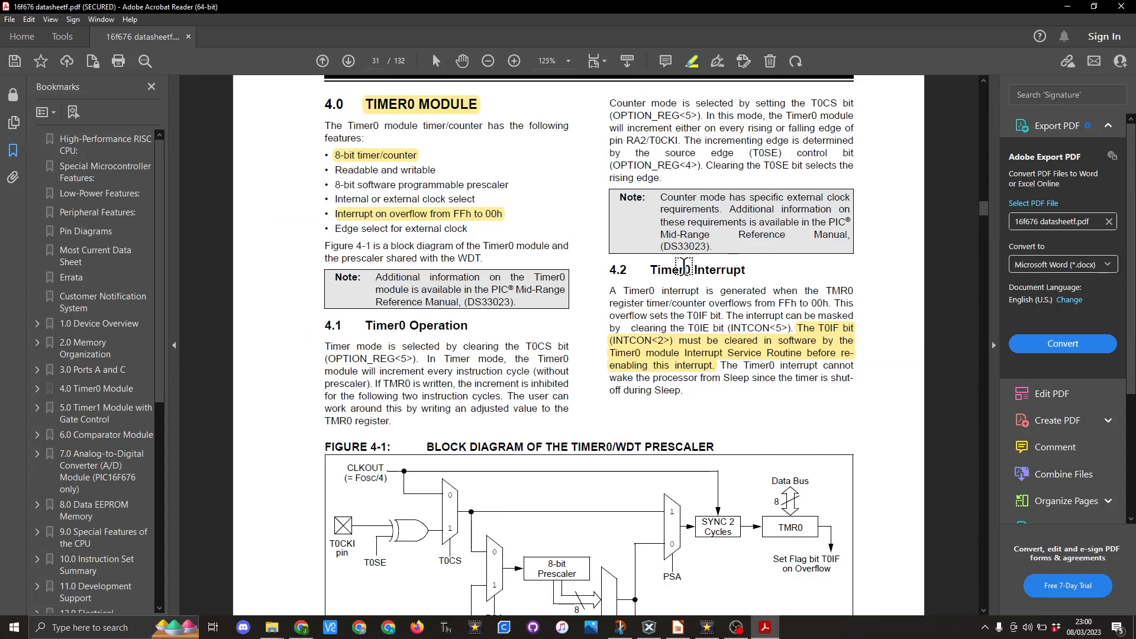
{"action": "mouse_move", "coordinate": [579, 308]}
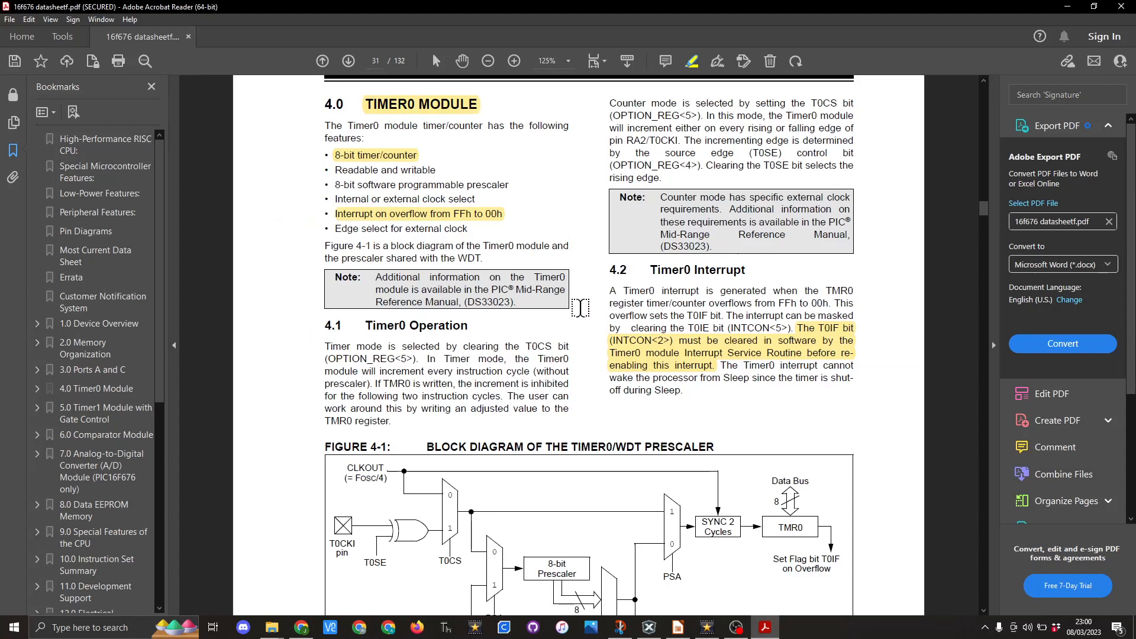
{"action": "mouse_move", "coordinate": [867, 344]}
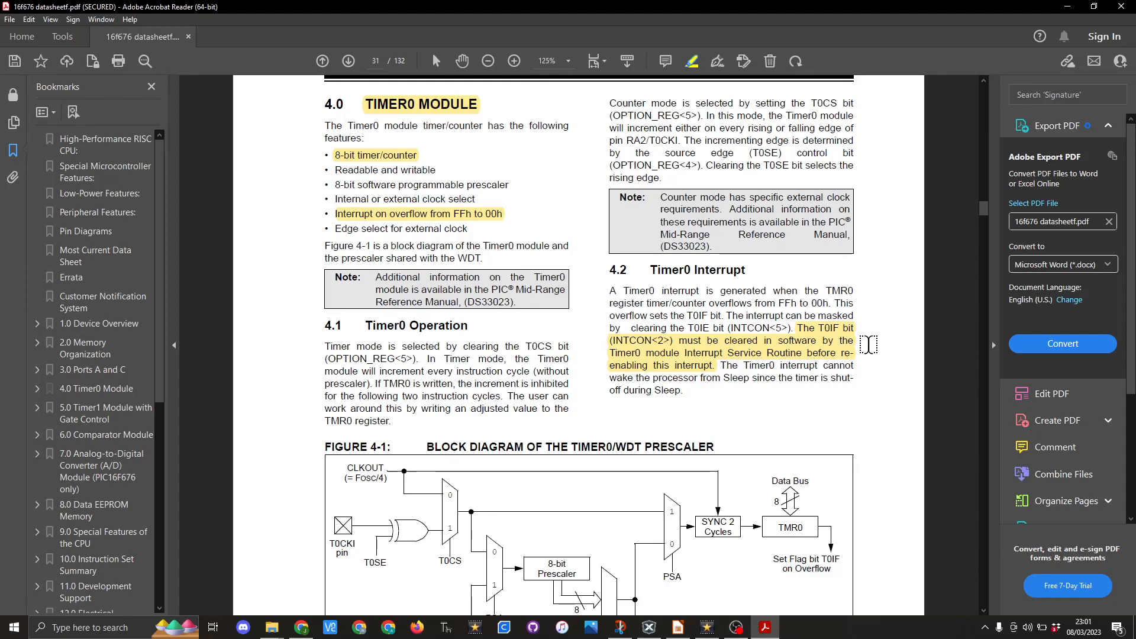
Return to MPLAB X showing the three timer-variable increments in BLINK
{"action": "left_click", "coordinate": [646, 627]}
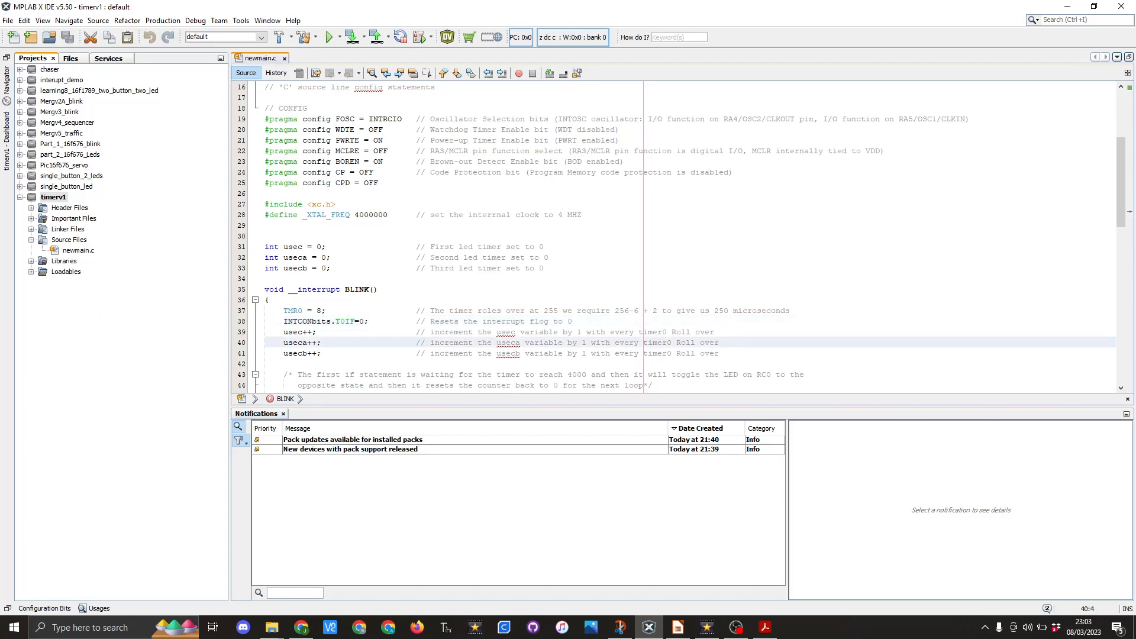
Walk through the three LED toggle checks and scroll into main's port and interrupt setup
{"action": "left_click", "coordinate": [326, 354]}
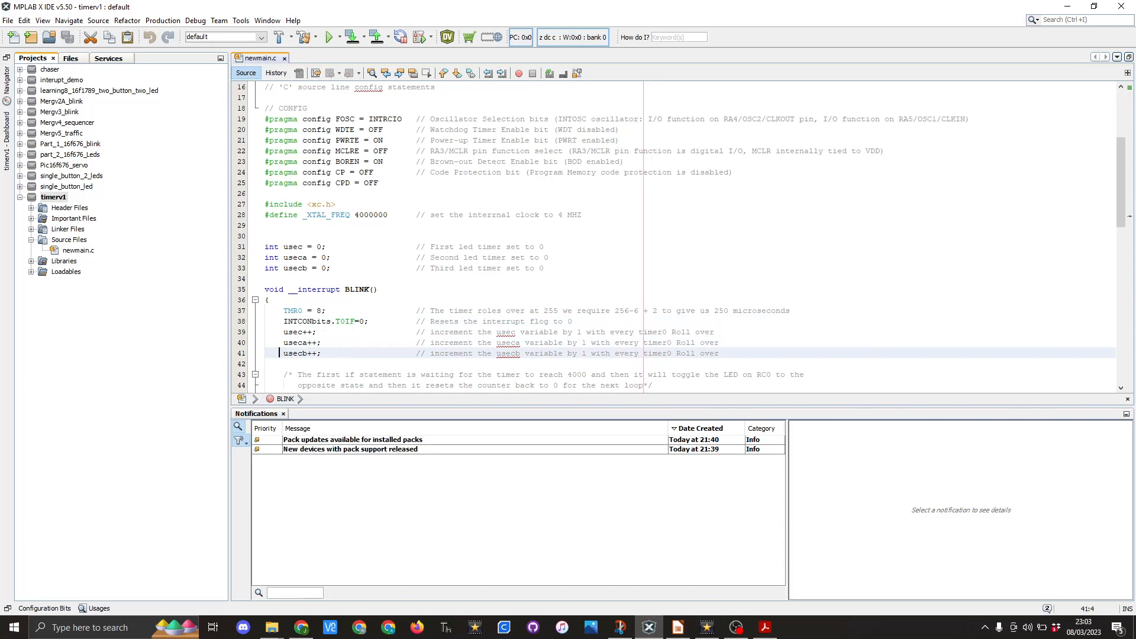
{"action": "scroll", "scroll_direction": "down", "scroll_amount": 3}
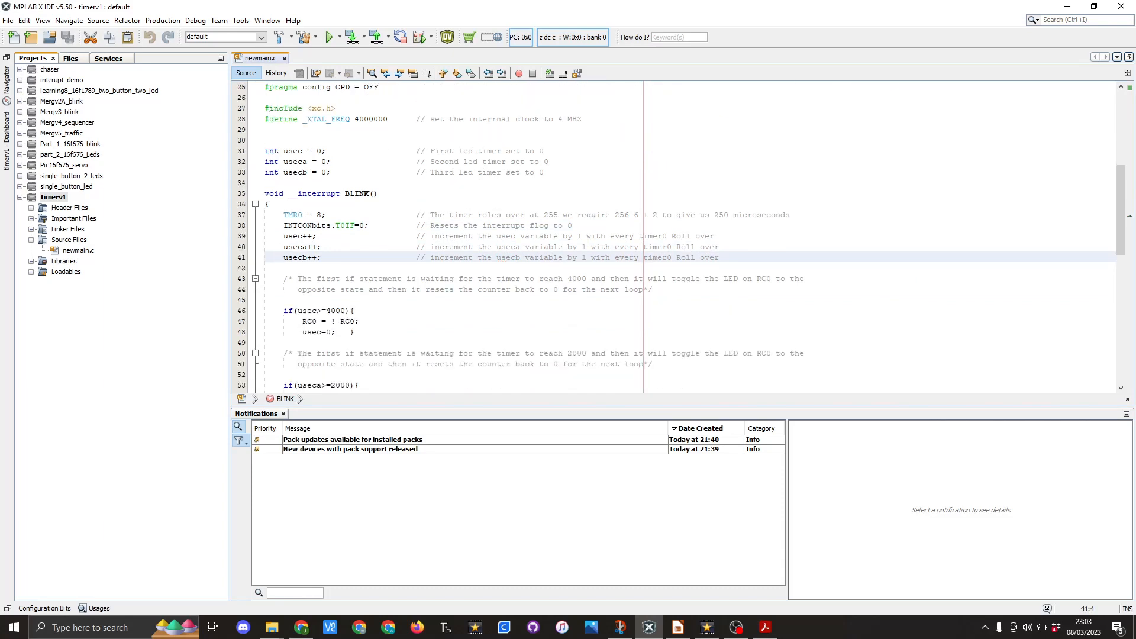
{"action": "left_click", "coordinate": [312, 310]}
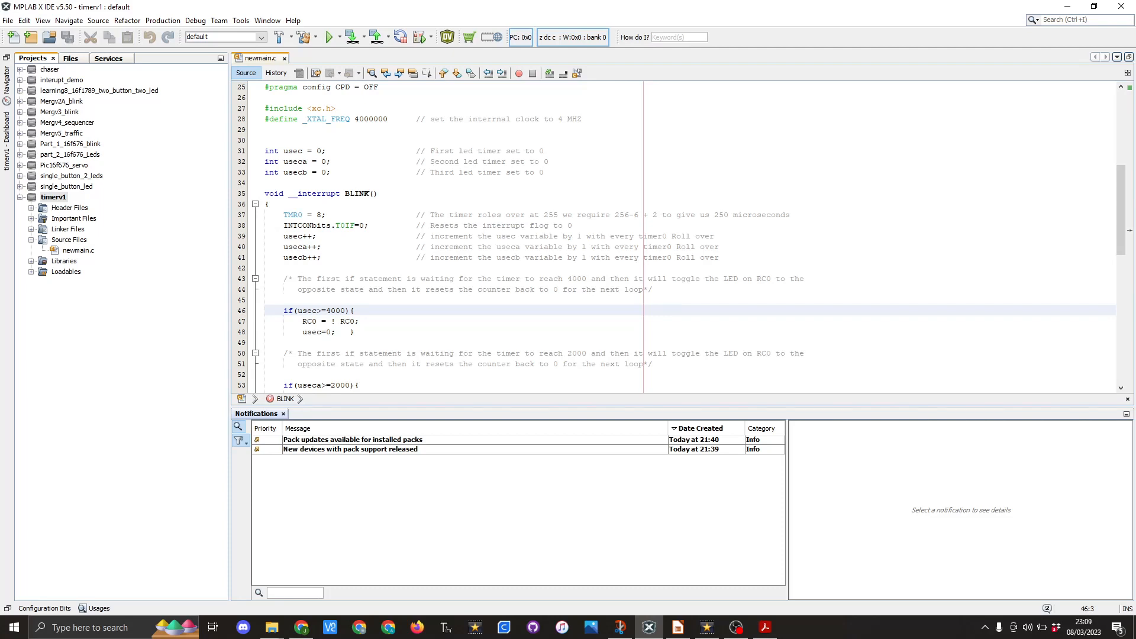
{"action": "scroll", "scroll_direction": "down", "scroll_amount": 3}
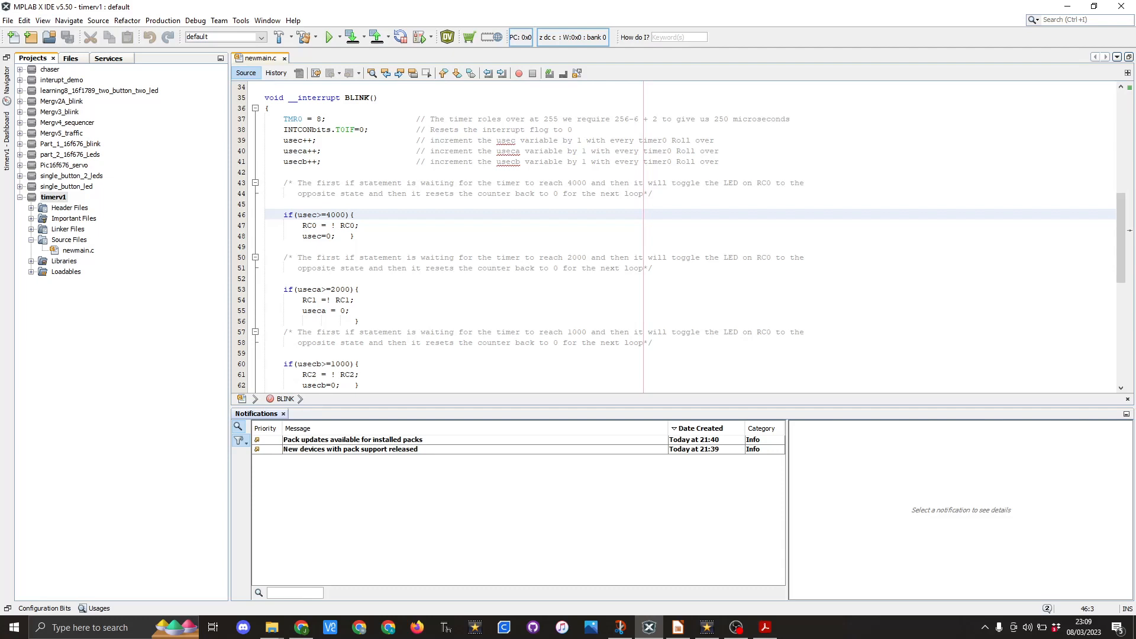
{"action": "scroll", "scroll_direction": "down", "scroll_amount": 3}
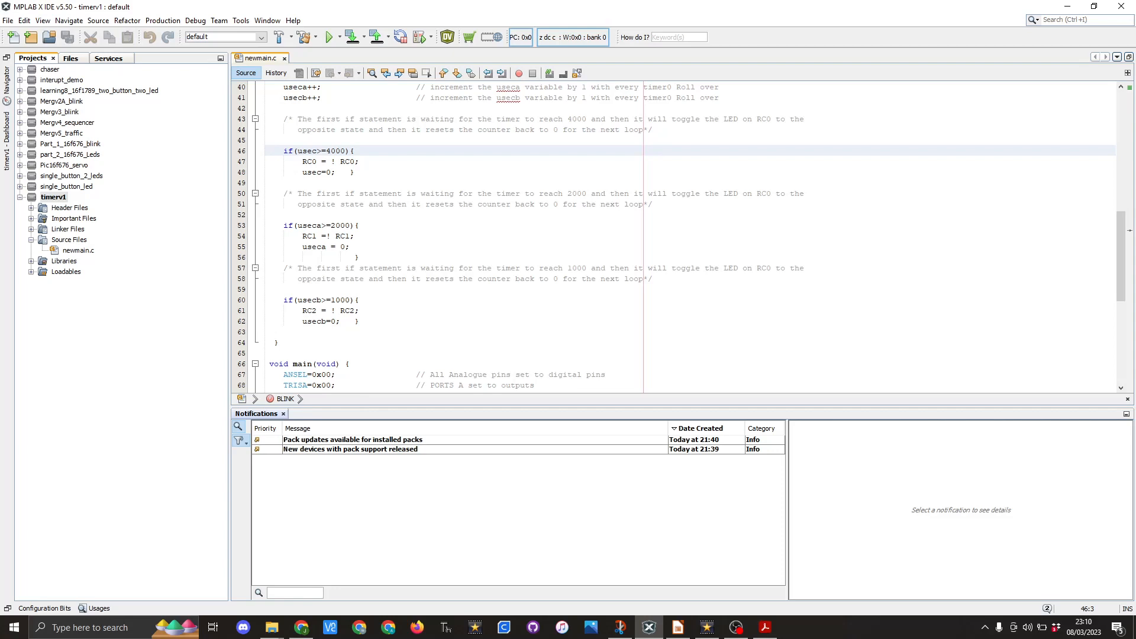
{"action": "scroll", "scroll_direction": "up", "scroll_amount": 3}
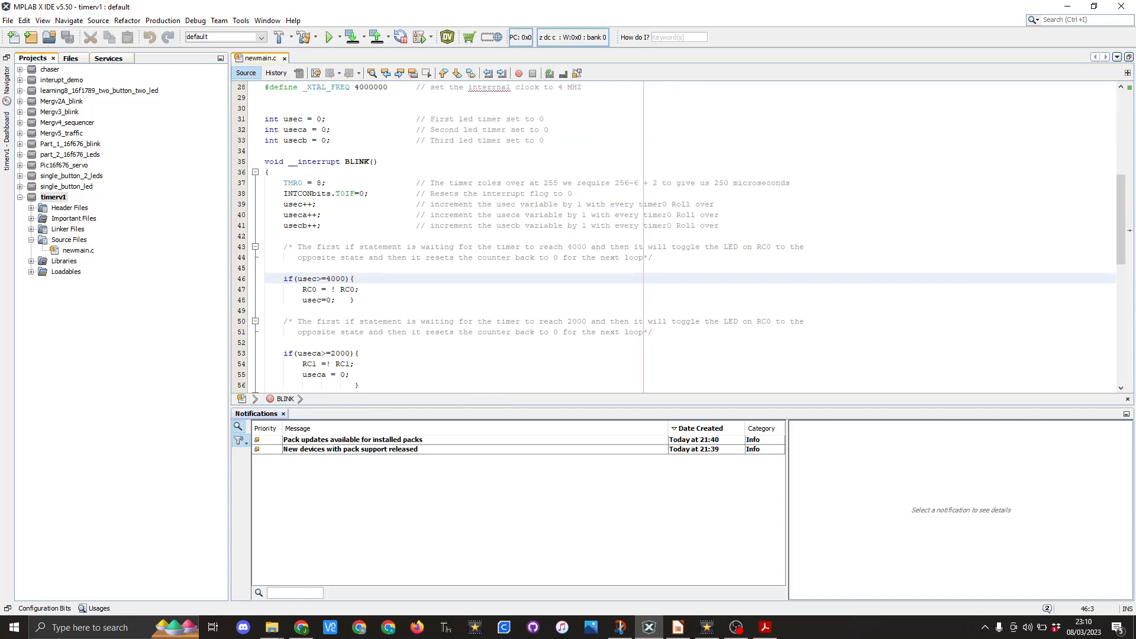
{"action": "scroll", "scroll_direction": "down", "scroll_amount": 3}
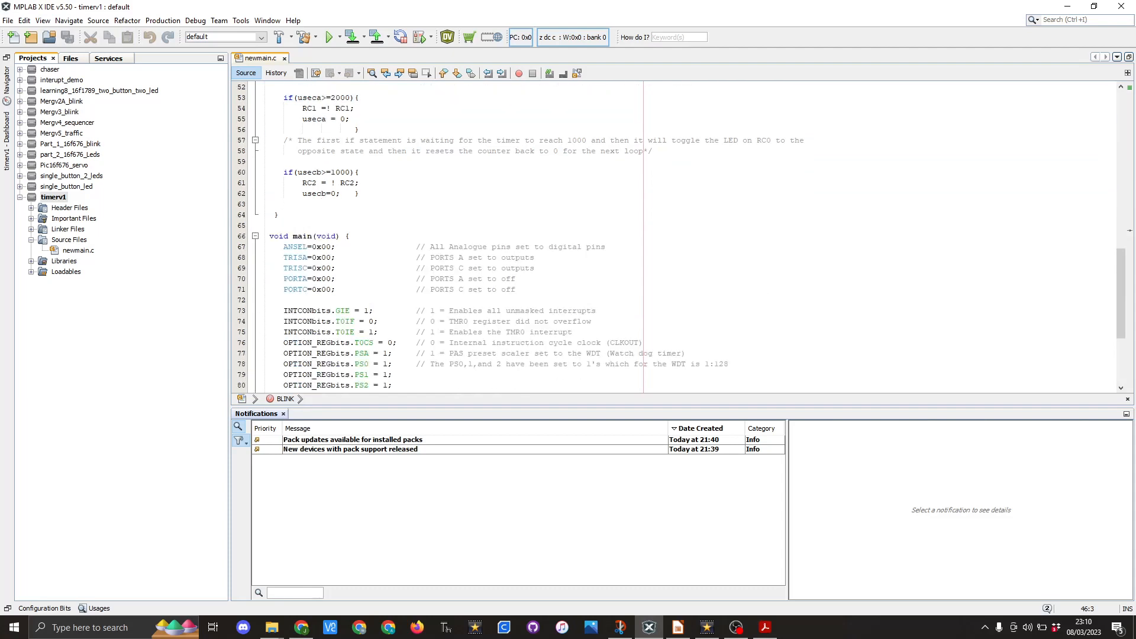
{"action": "scroll", "scroll_direction": "down", "scroll_amount": 3}
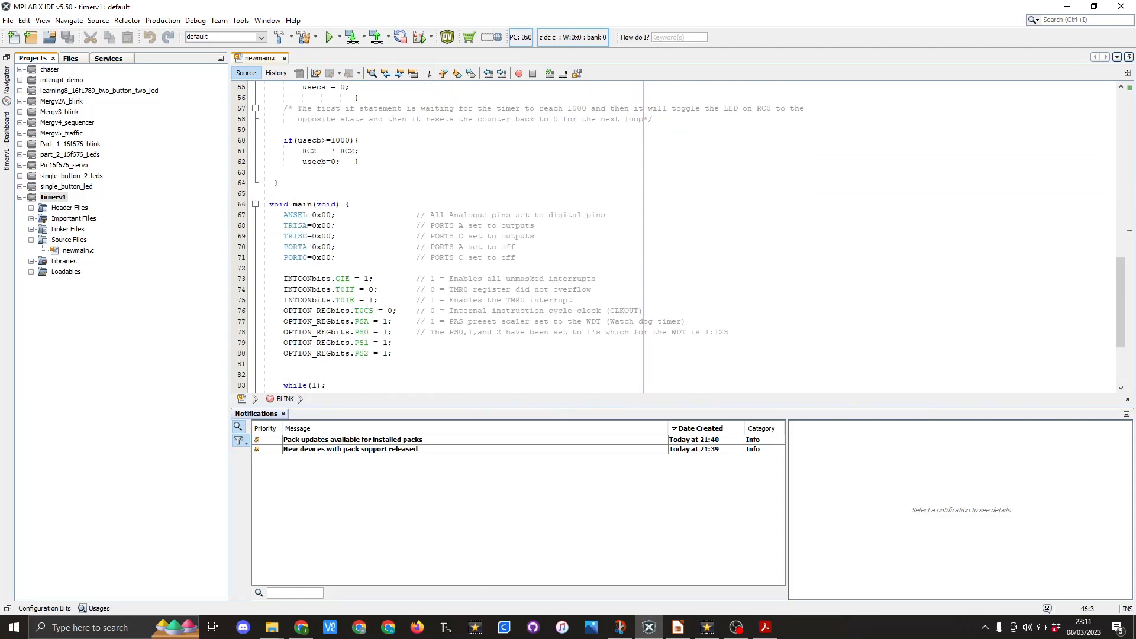
{"action": "left_click", "coordinate": [362, 215]}
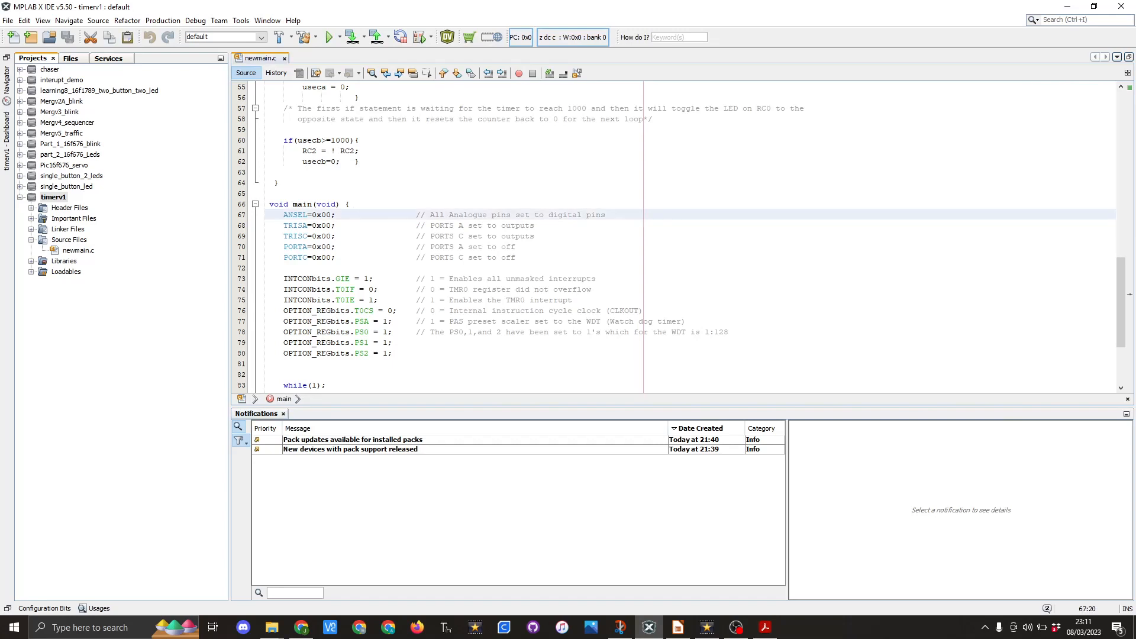
{"action": "left_click", "coordinate": [326, 226]}
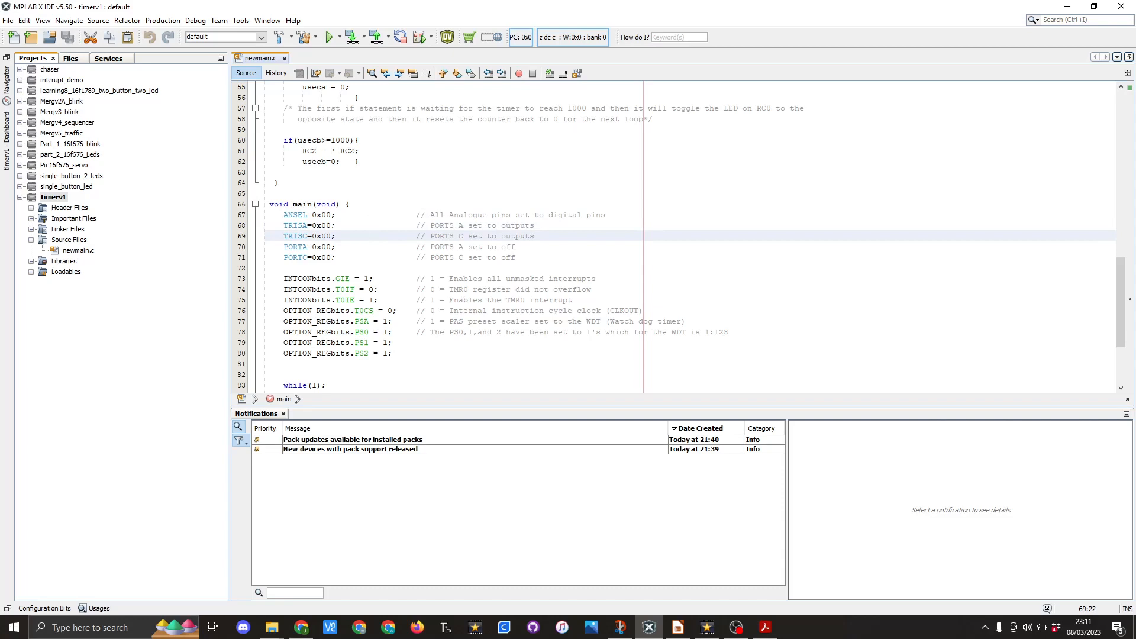
{"action": "left_click", "coordinate": [312, 246]}
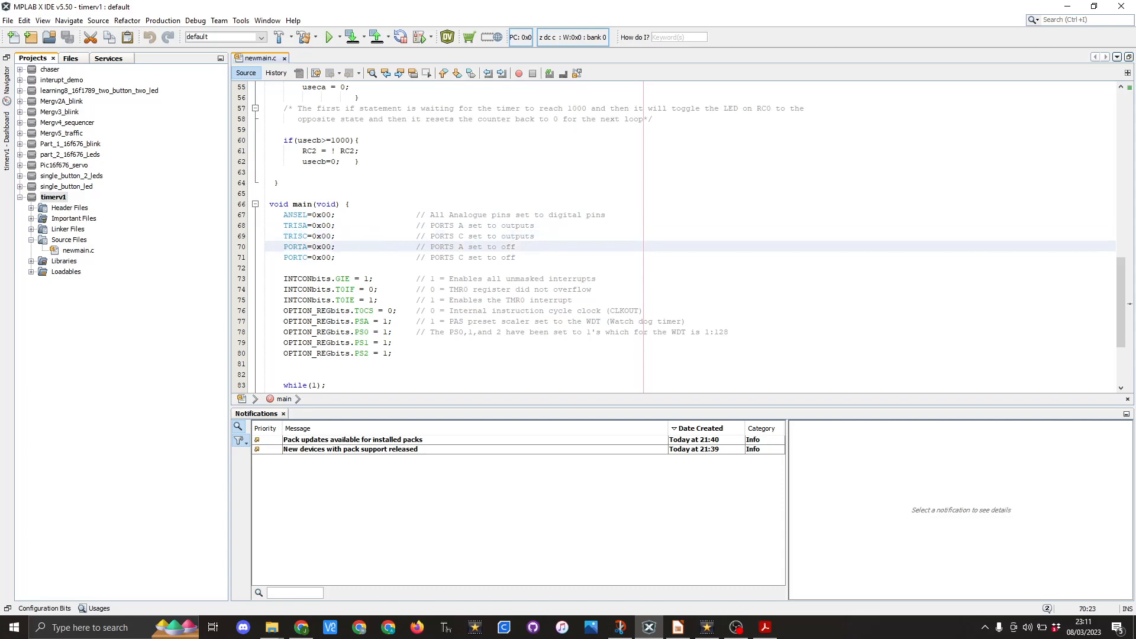
{"action": "left_click", "coordinate": [369, 257]}
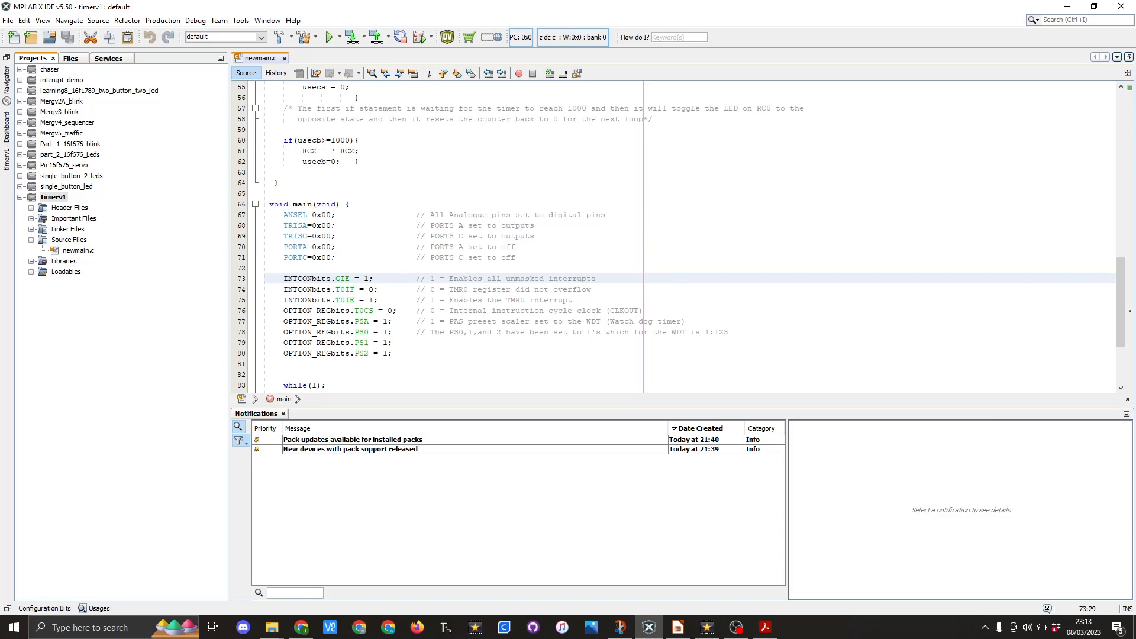
{"action": "left_click", "coordinate": [397, 278]}
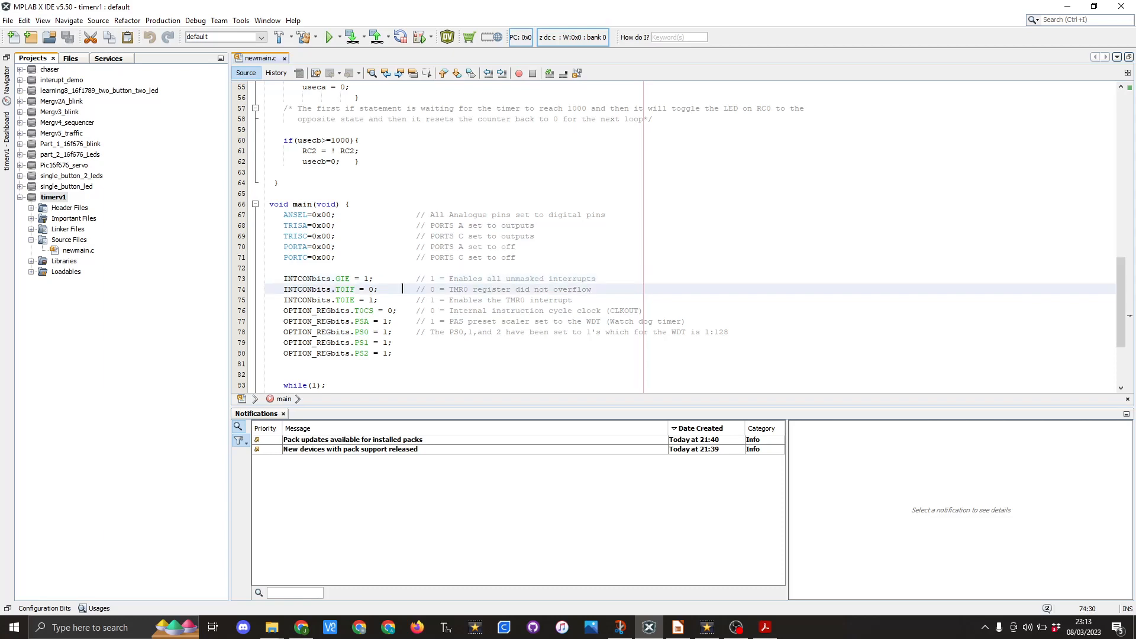
{"action": "left_click", "coordinate": [401, 288]}
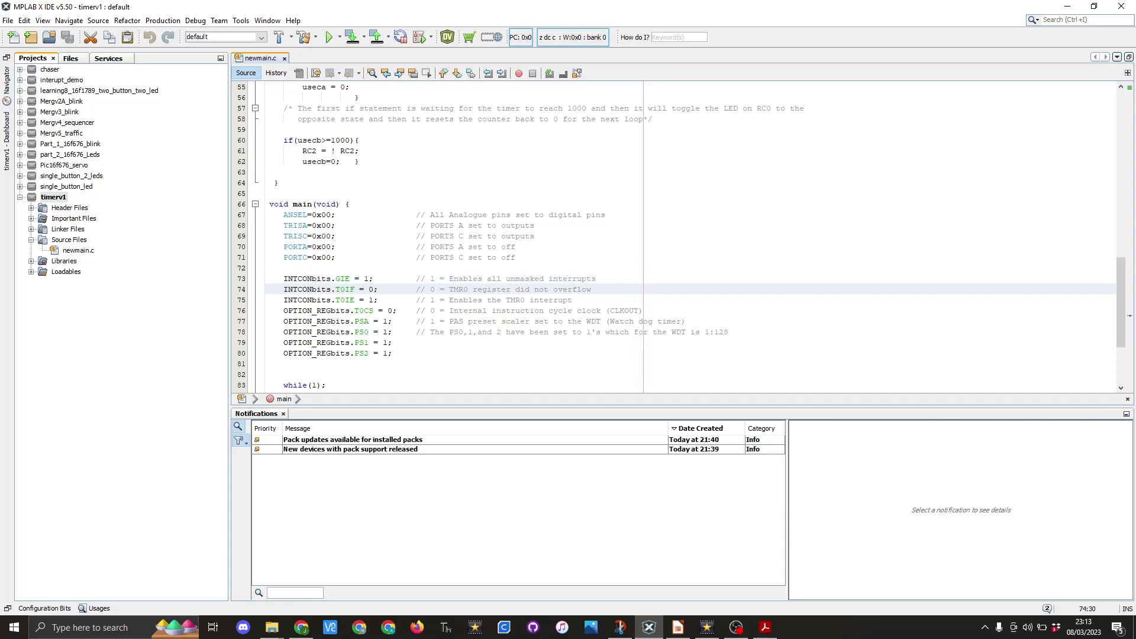
{"action": "left_click", "coordinate": [403, 290]}
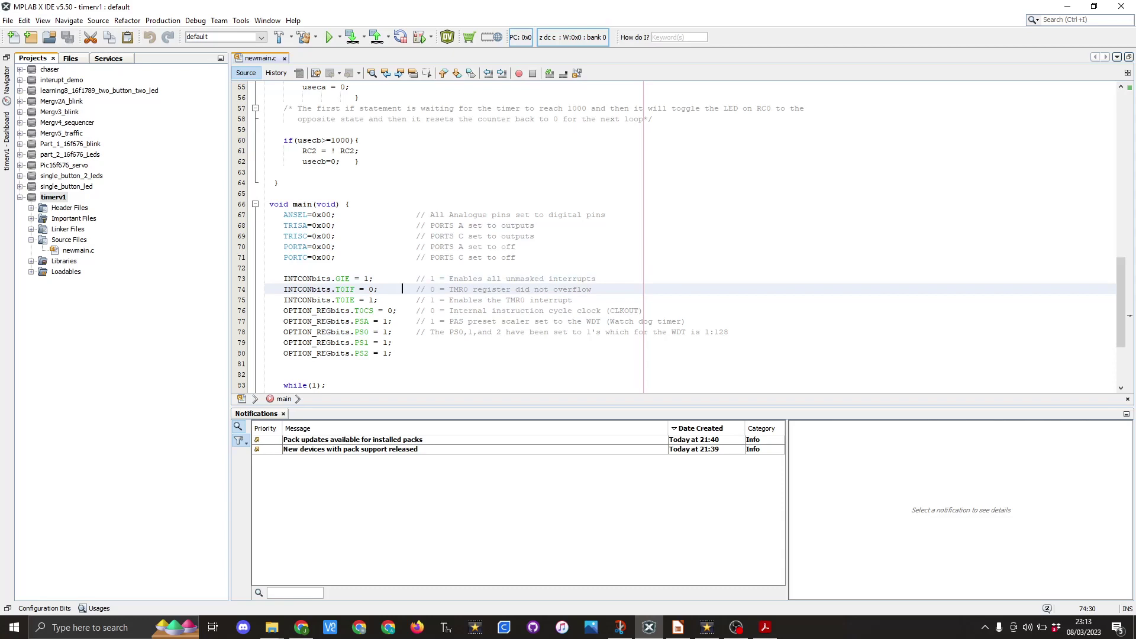
{"action": "left_click", "coordinate": [402, 289]}
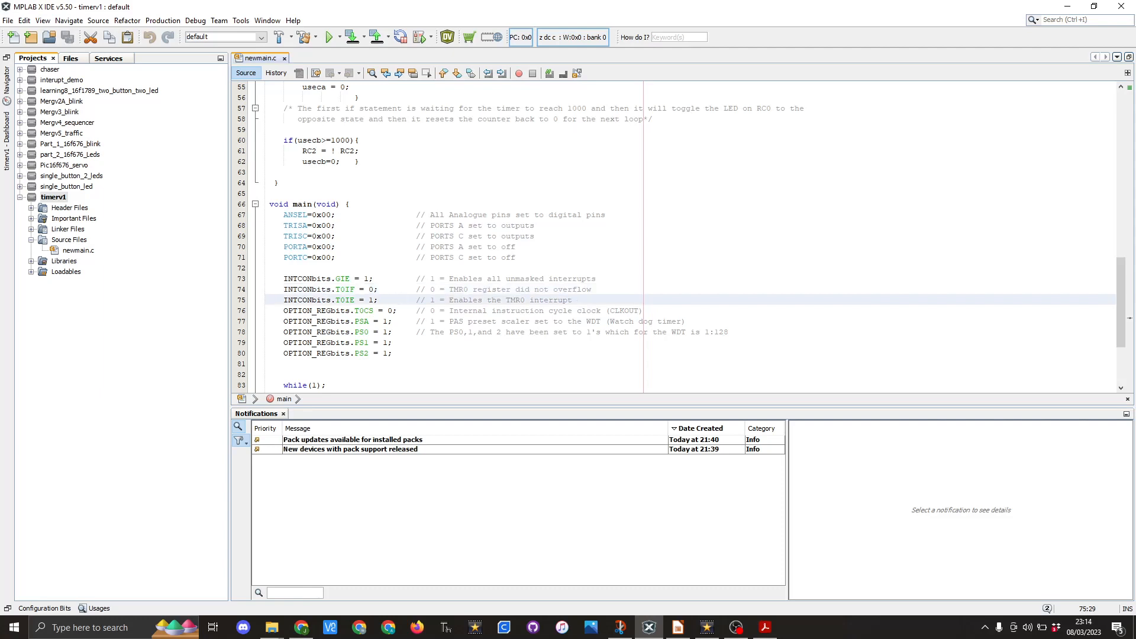
{"action": "left_click", "coordinate": [397, 300]}
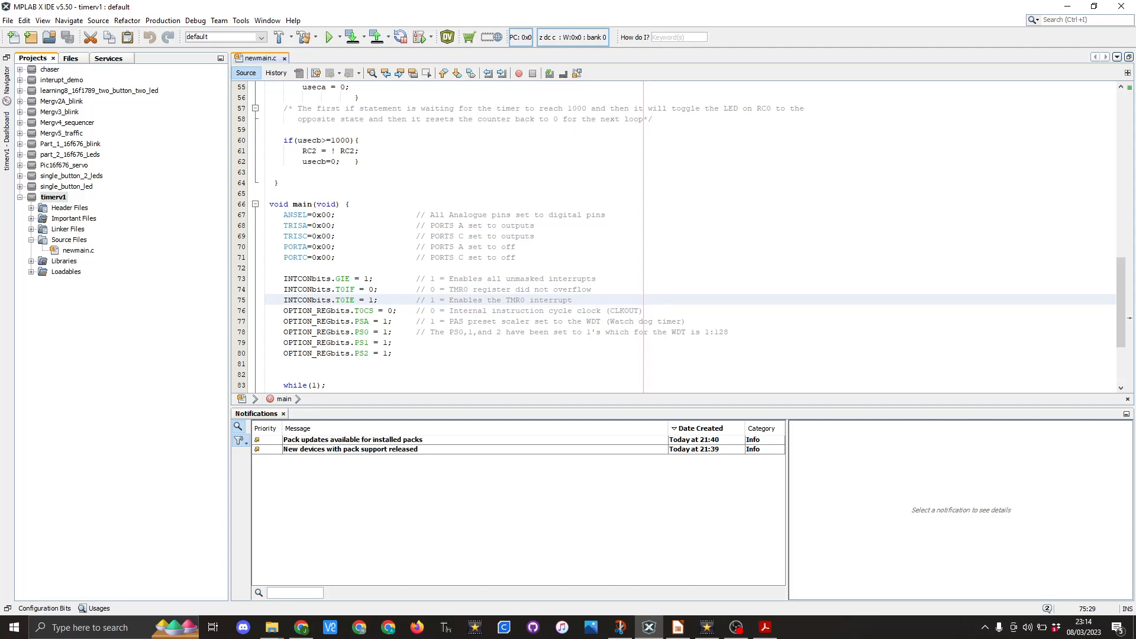
{"action": "mouse_move", "coordinate": [507, 547]}
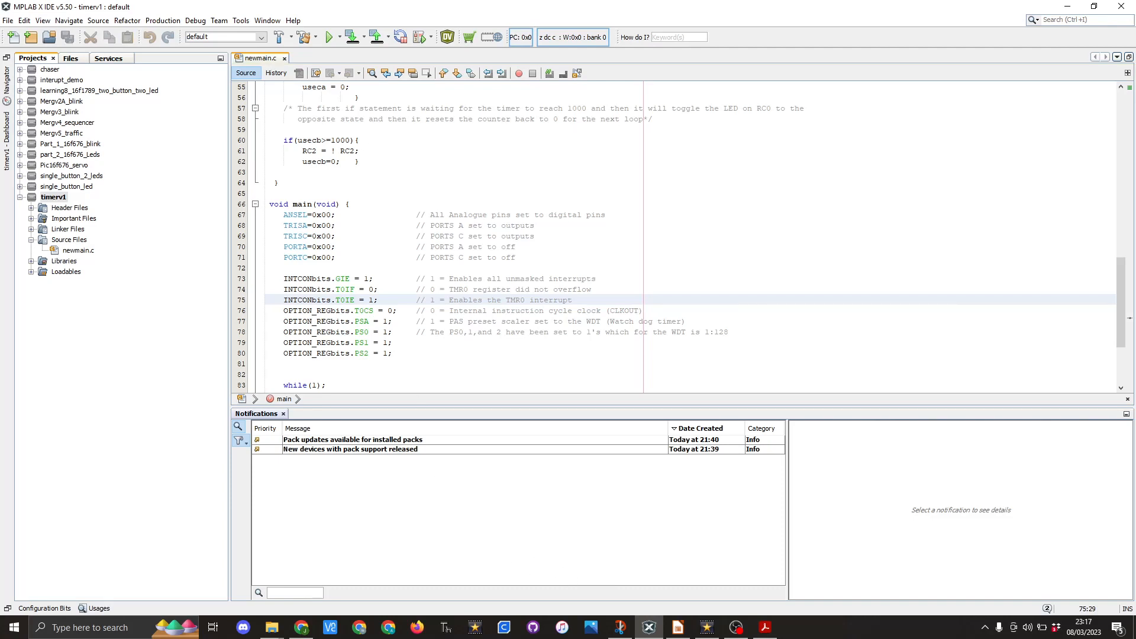
{"action": "left_click", "coordinate": [399, 310]}
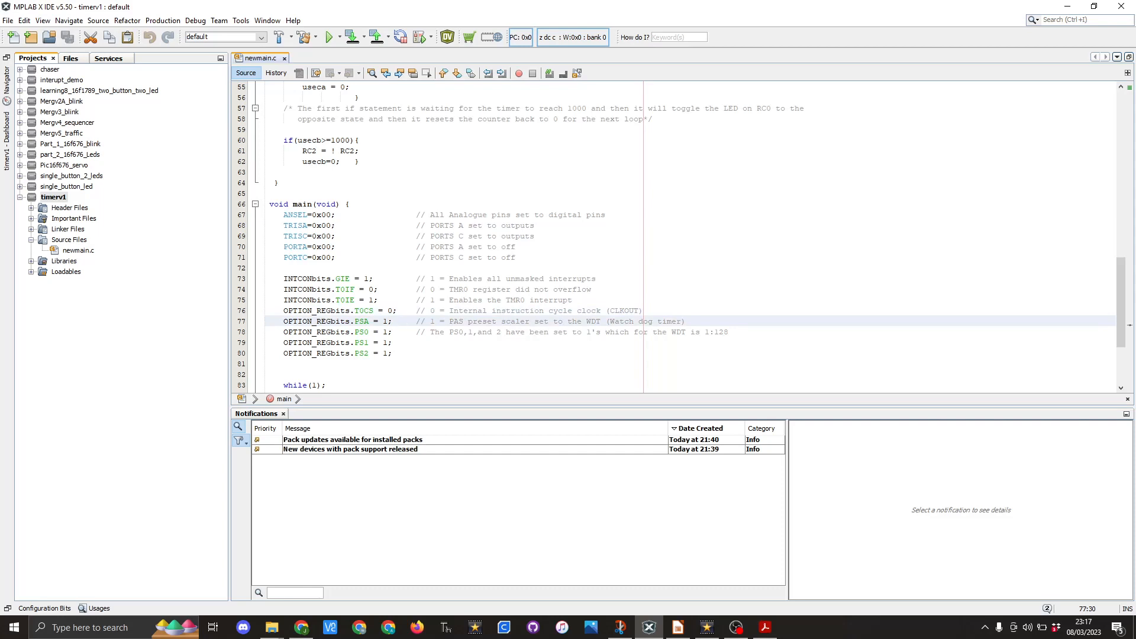
{"action": "left_click", "coordinate": [402, 321]}
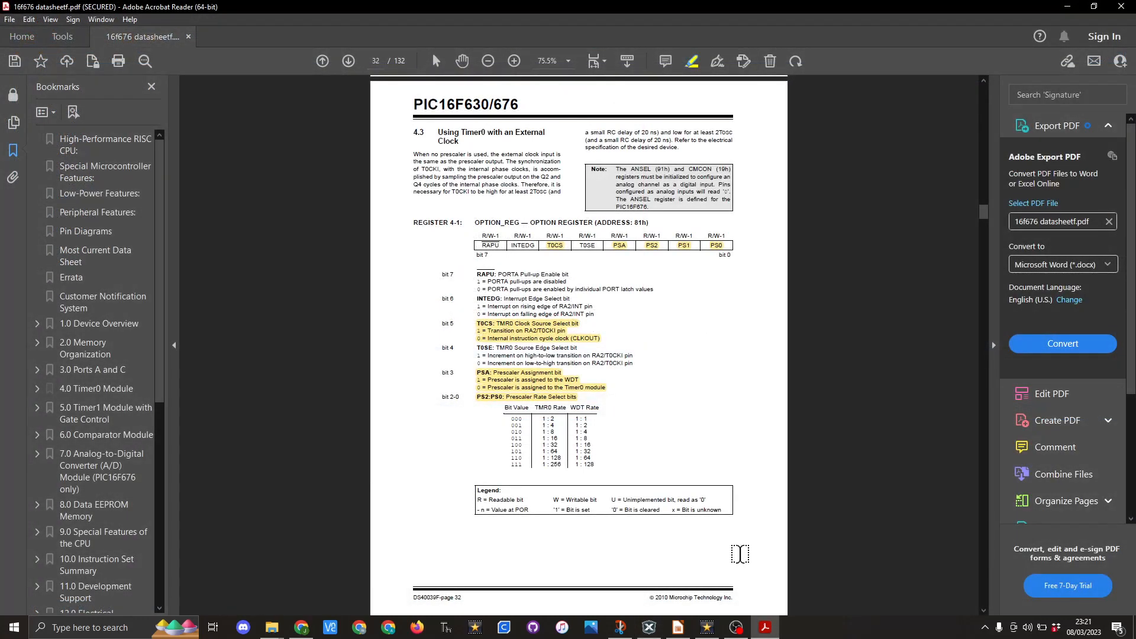
{"action": "mouse_move", "coordinate": [520, 209]}
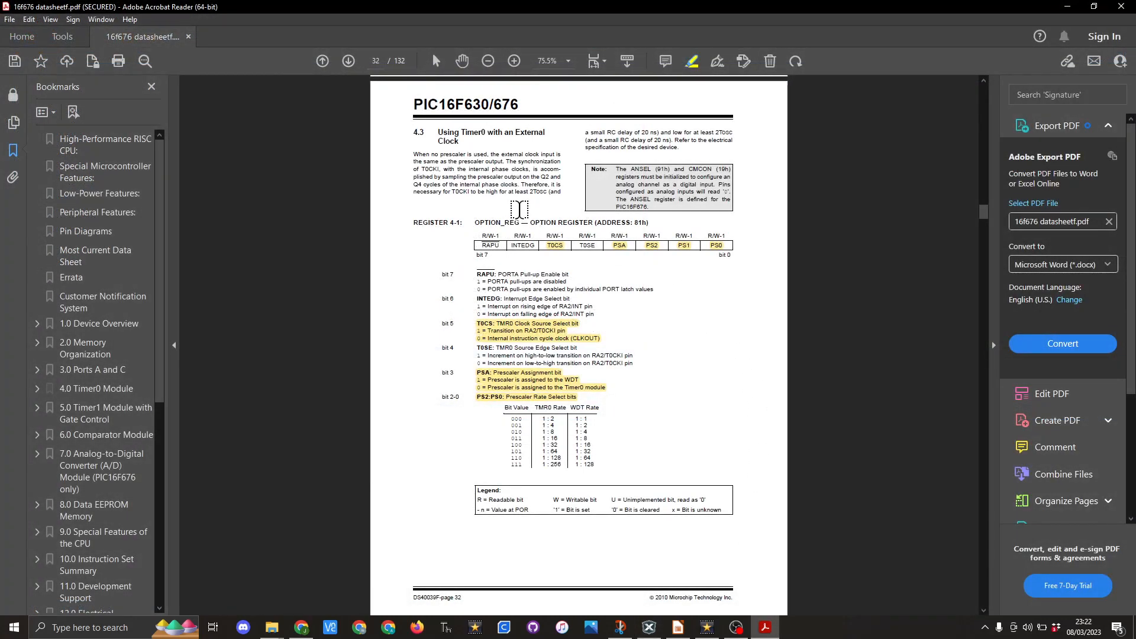
{"action": "mouse_move", "coordinate": [705, 263]}
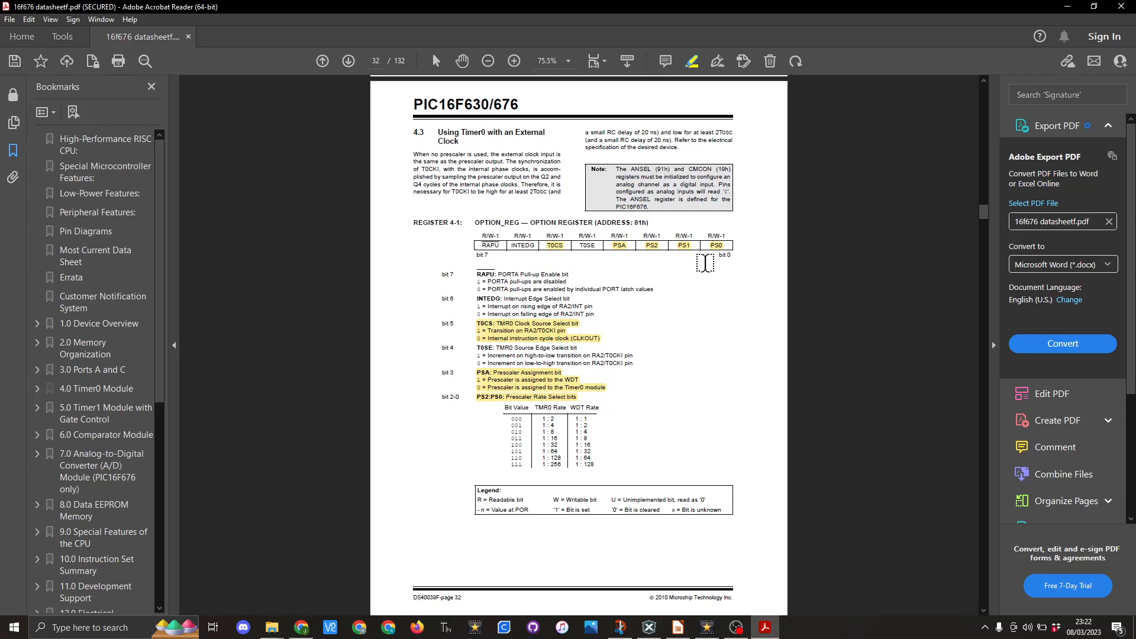
{"action": "mouse_move", "coordinate": [639, 394]}
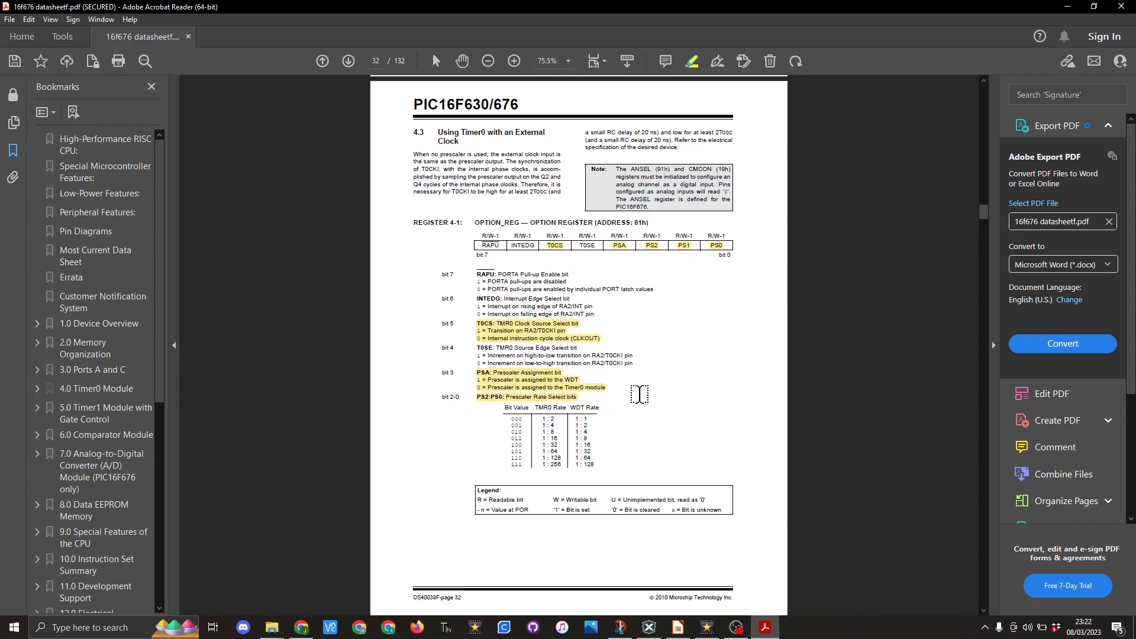
Return to MPLAB X at main's OPTION_REG prescaler lines and while loop
{"action": "left_click", "coordinate": [646, 628]}
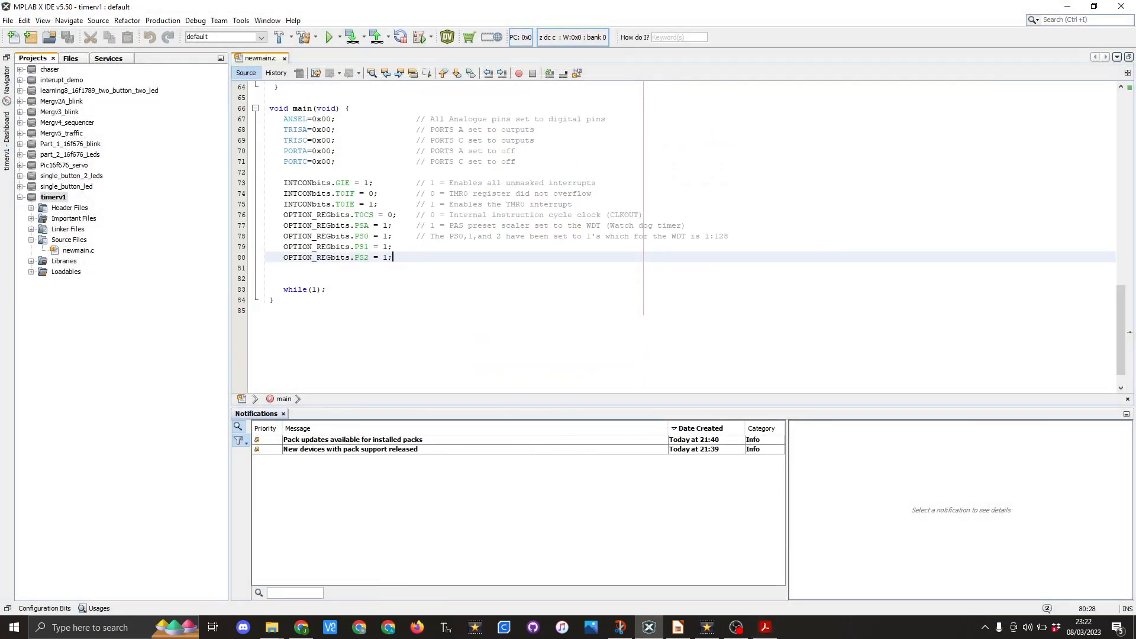